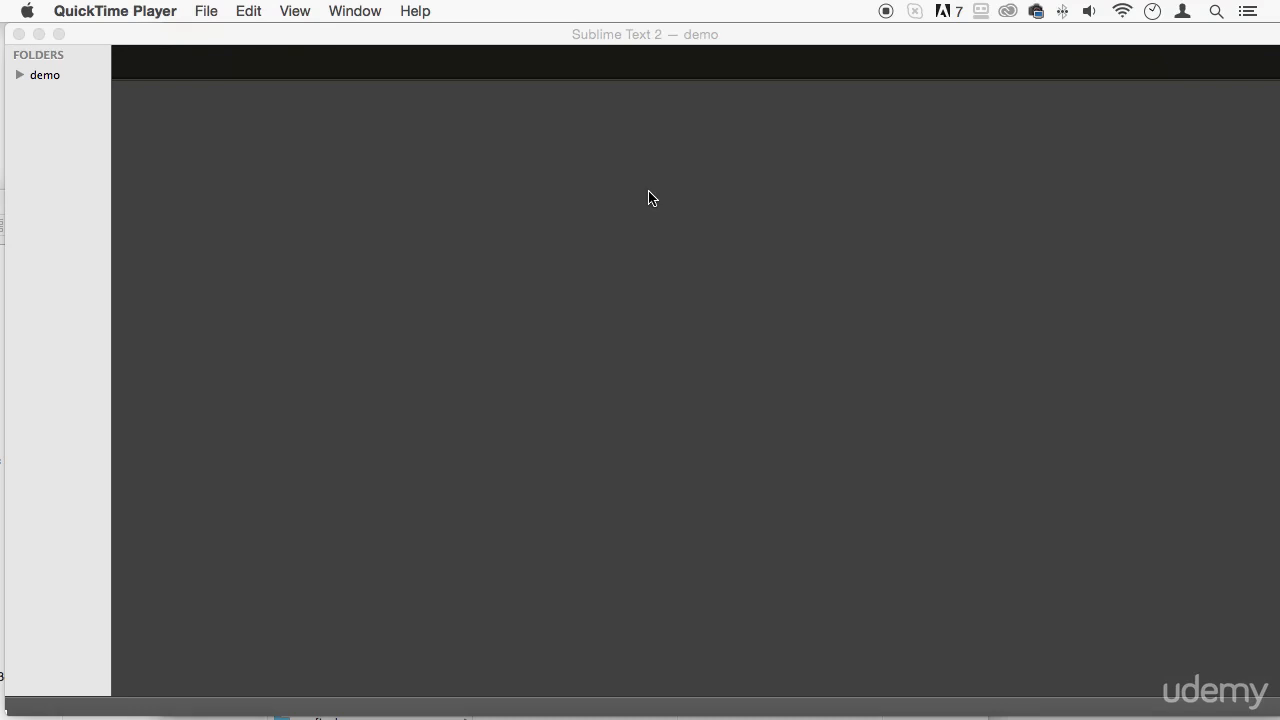
mouse_move(6, 86)
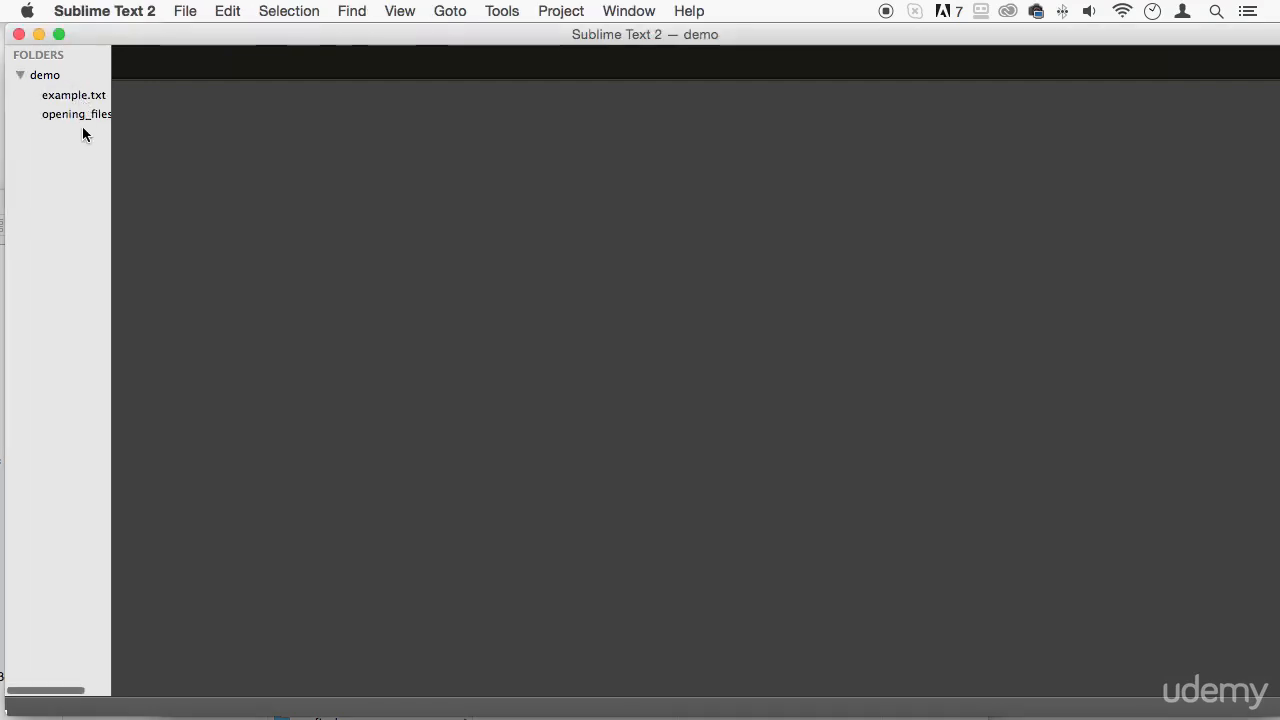
Step: Open opening_files.php and save a copy as writing_files.php in the demo folder
double_click(76, 113)
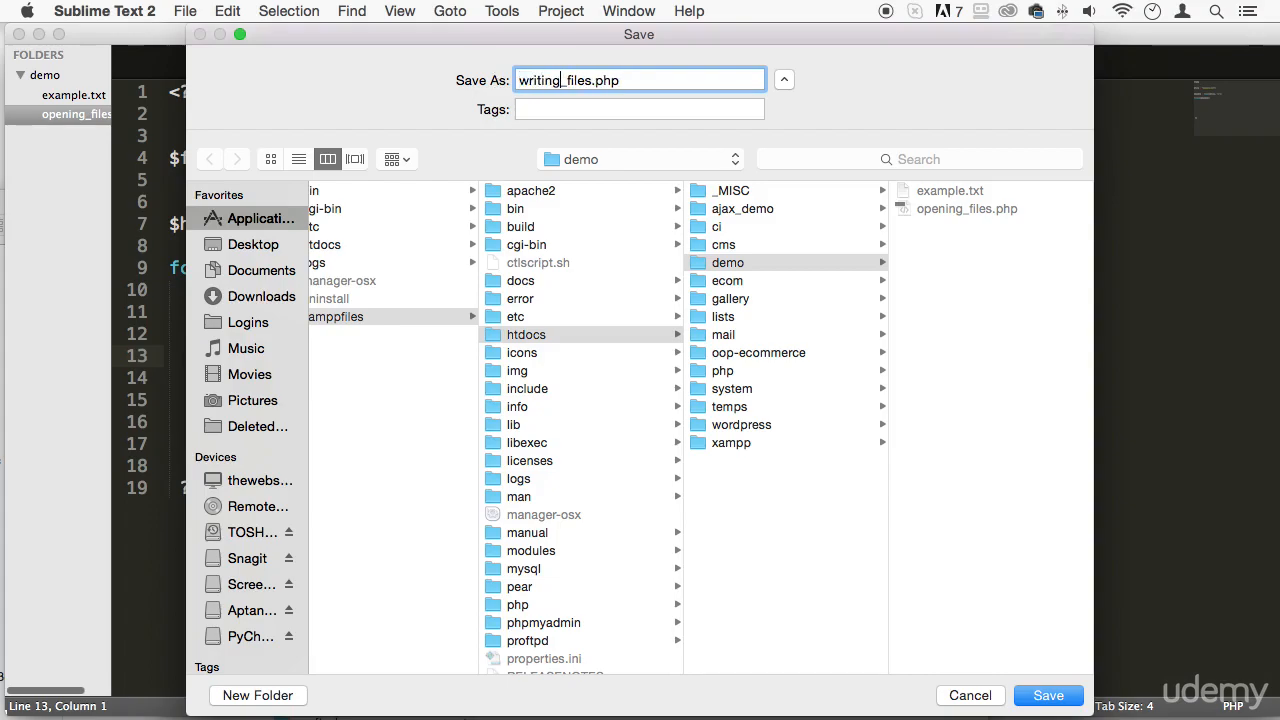
click(1048, 695)
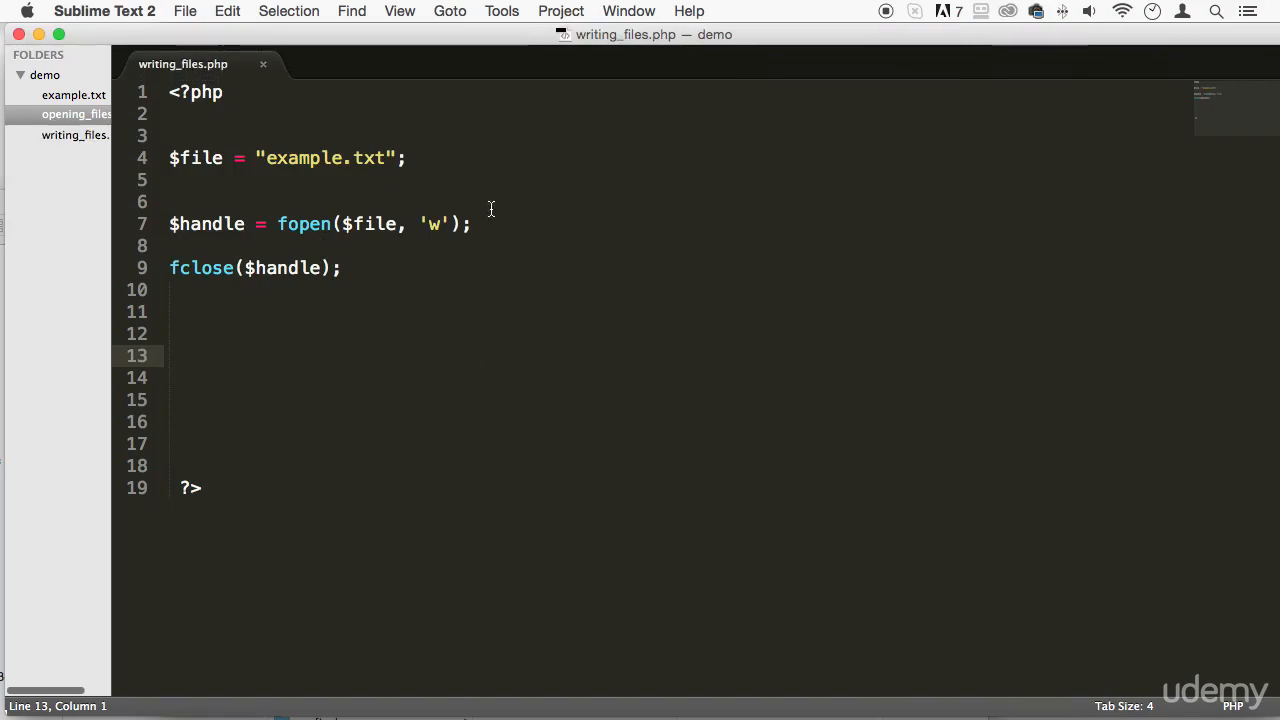
mouse_move(328, 168)
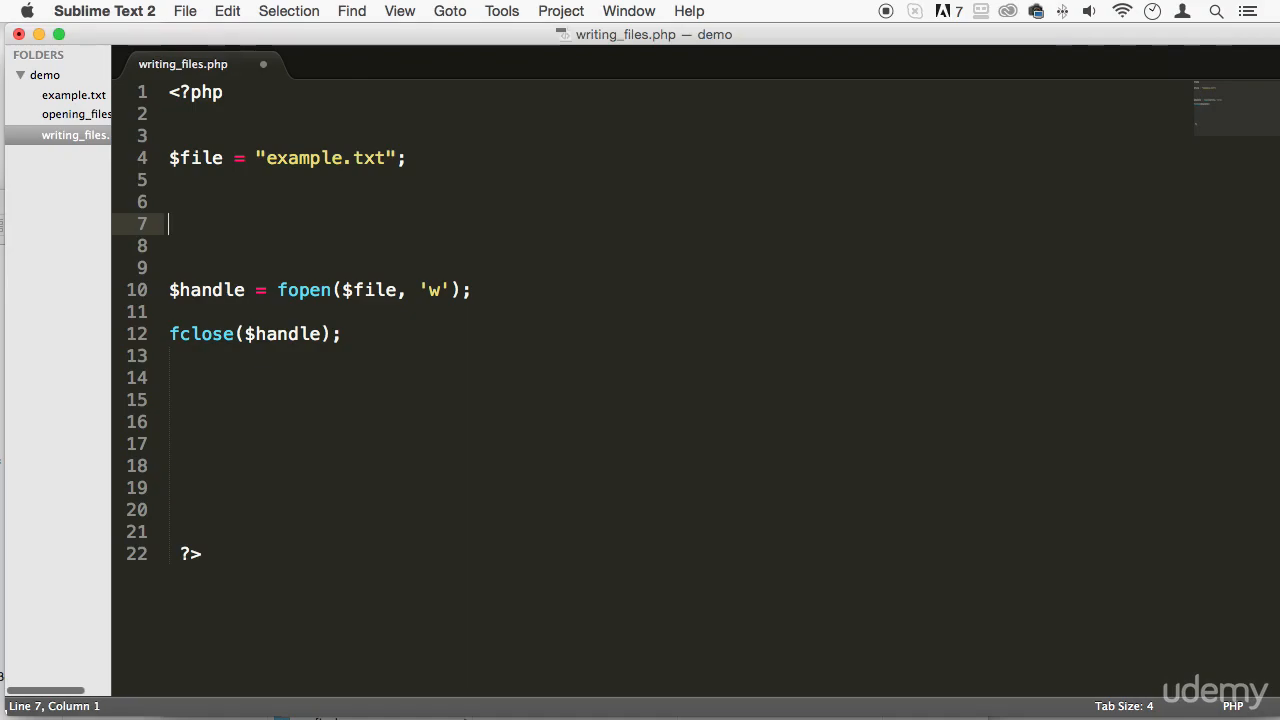
Step: Wrap the fopen call in an if/else and move fclose($handle); into the if block
text(if($handle = fopen($file, 'w)
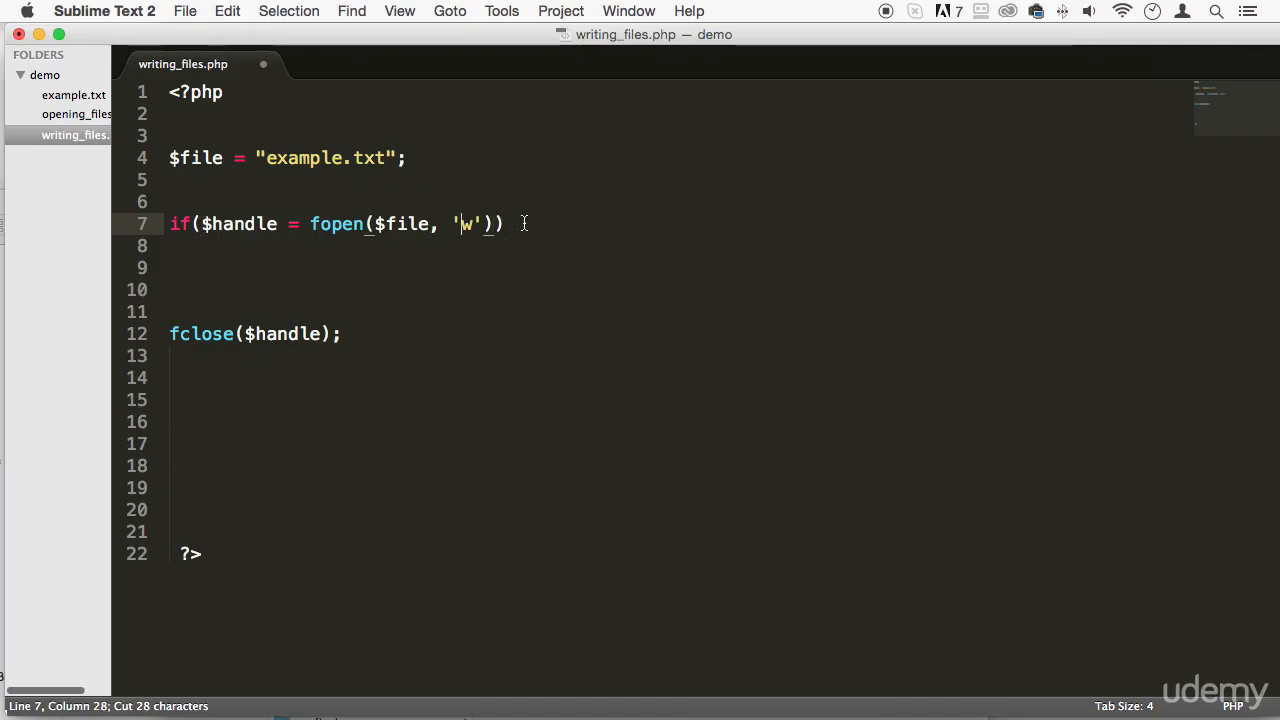
text({})
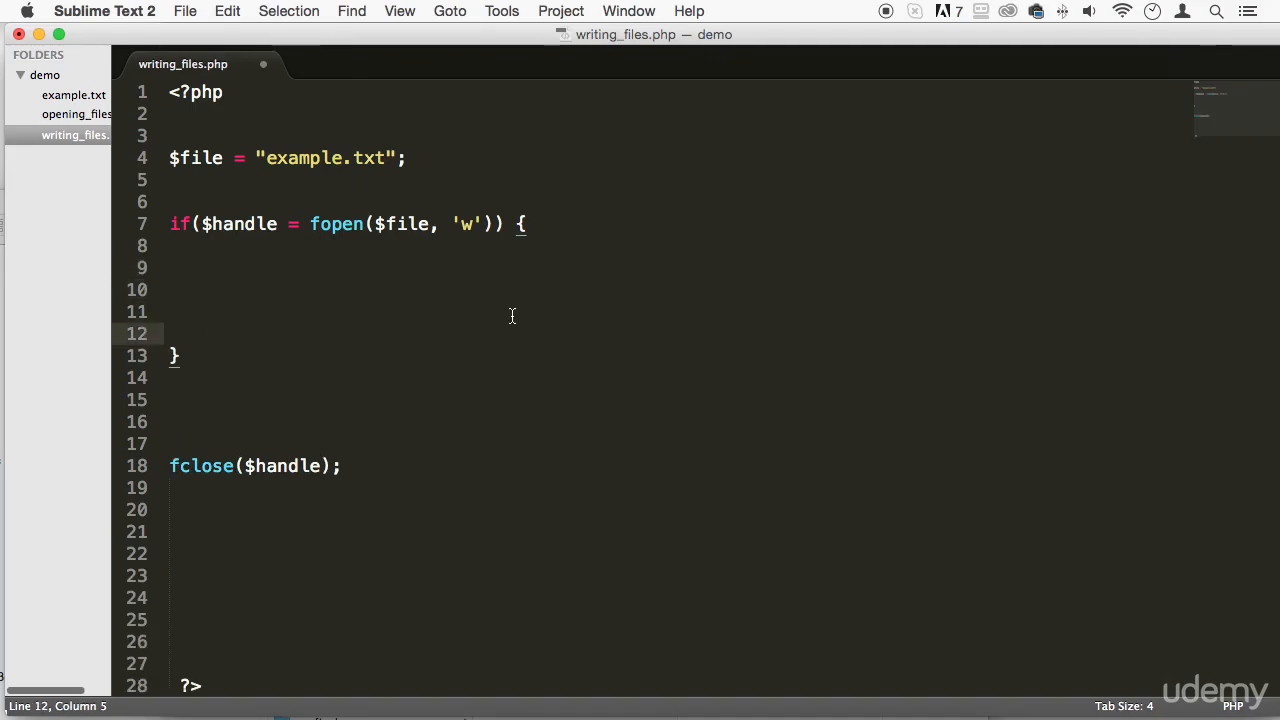
text(else {)
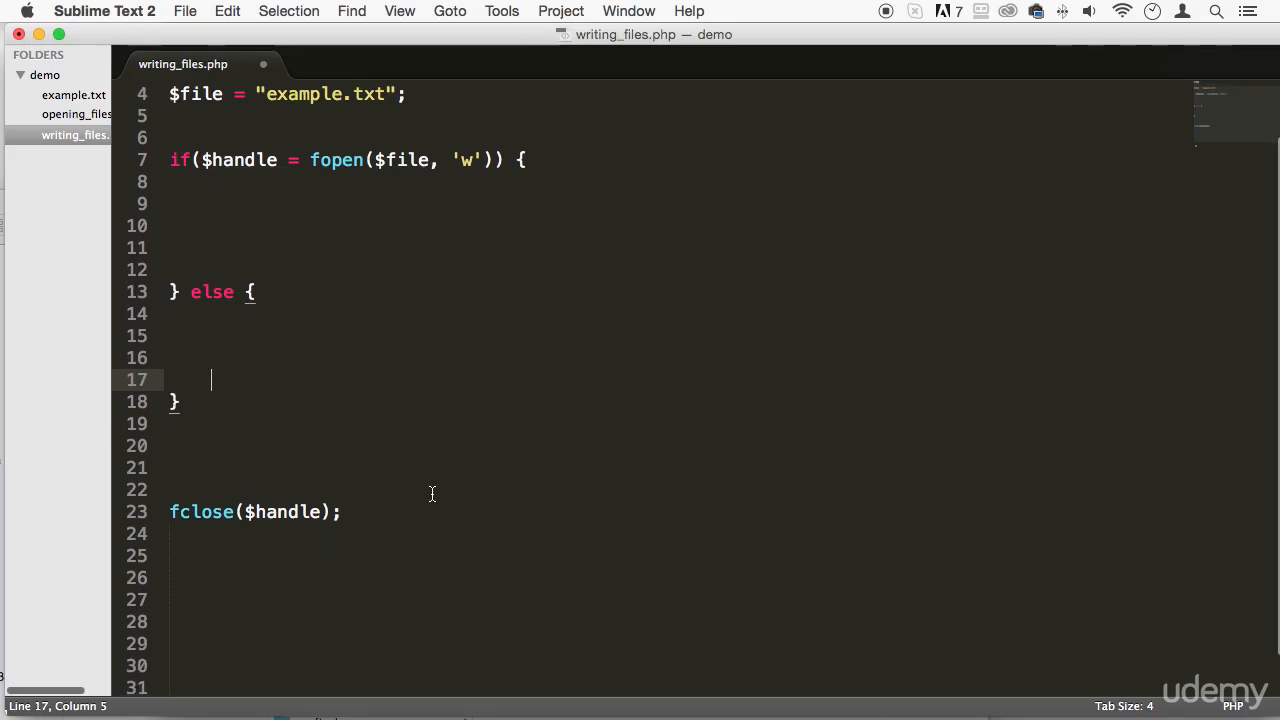
triple_click(254, 511)
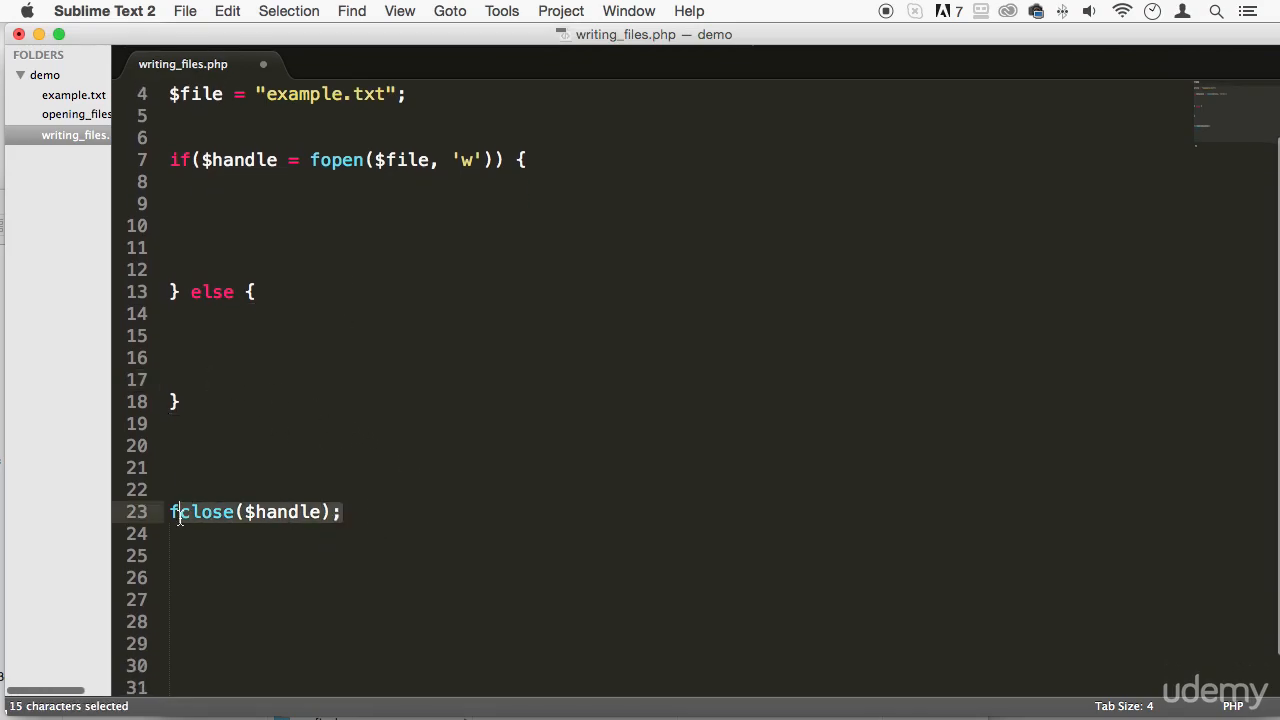
key(cmd+x)
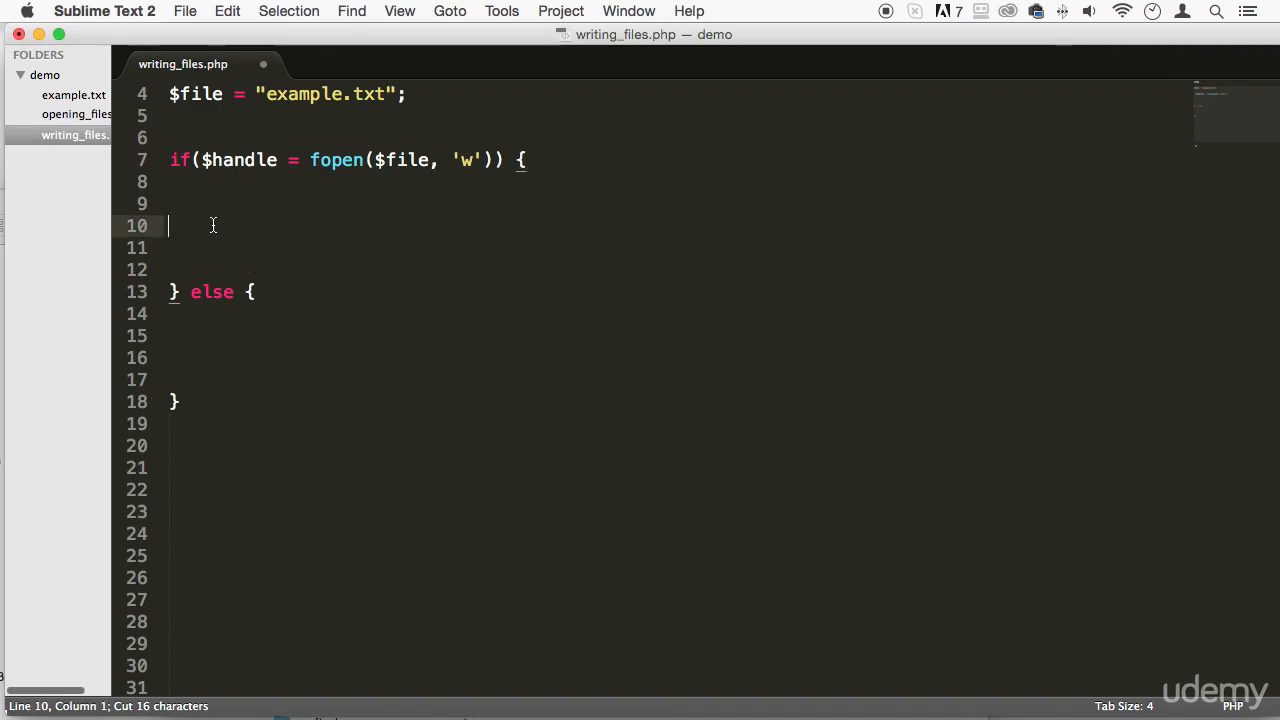
text(fclose($handle);)
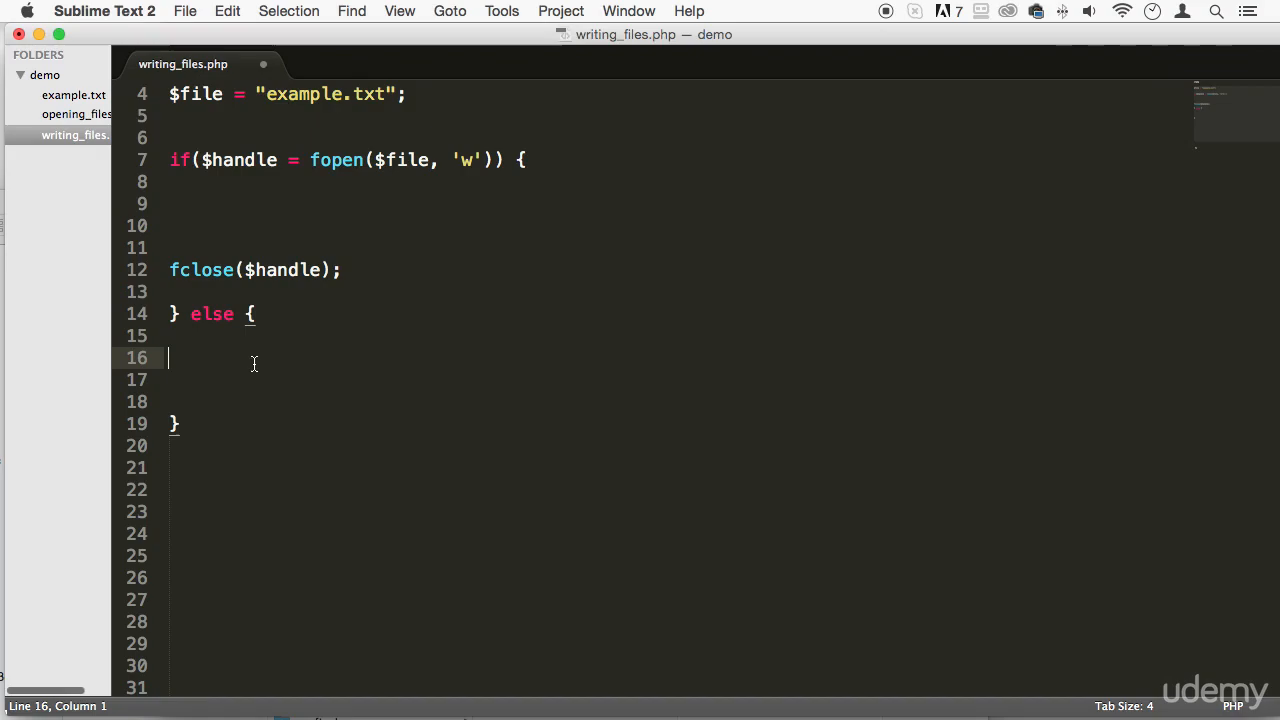
Step: Echo "The application was not able to write on the file" in the else branch
text(echo)
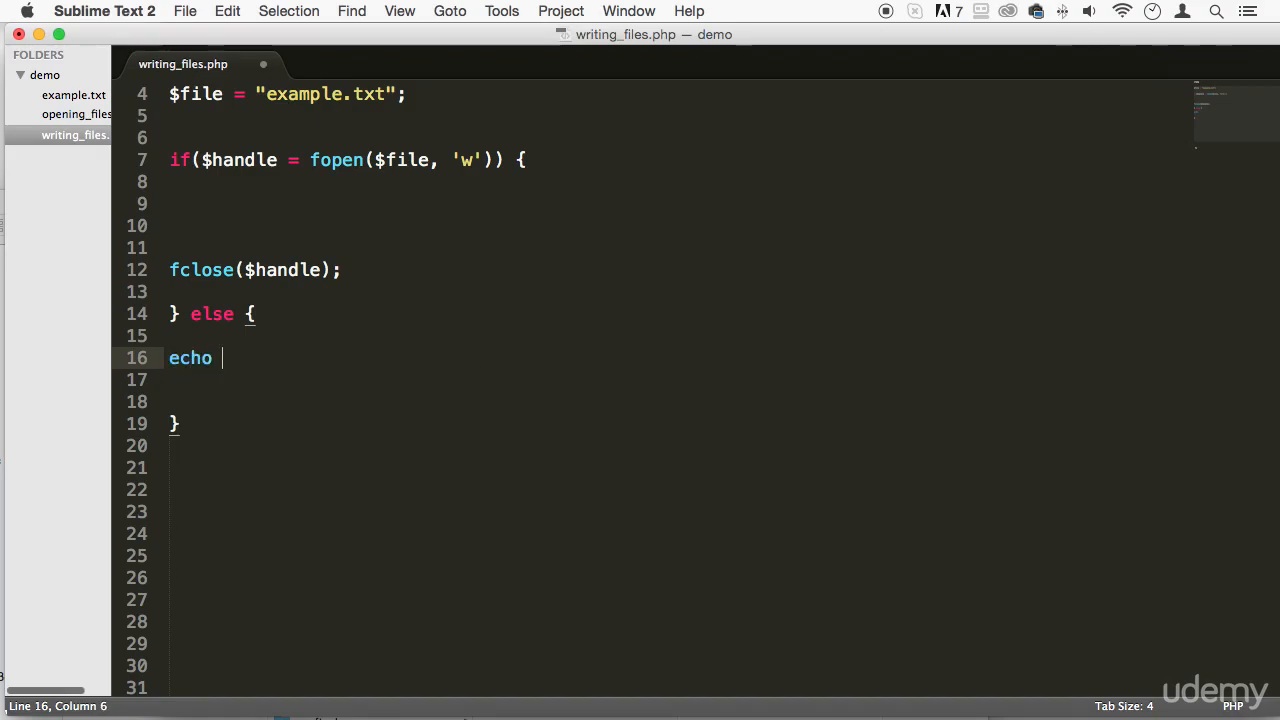
text("We are ")
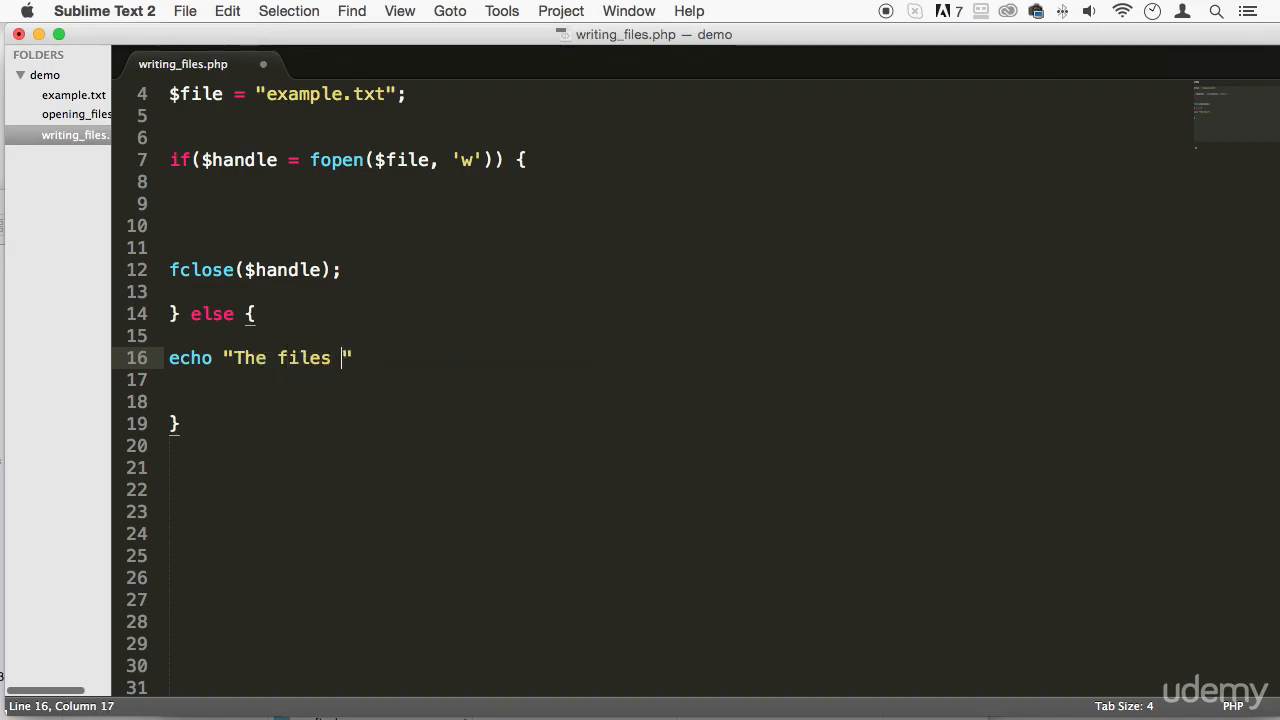
text(col)
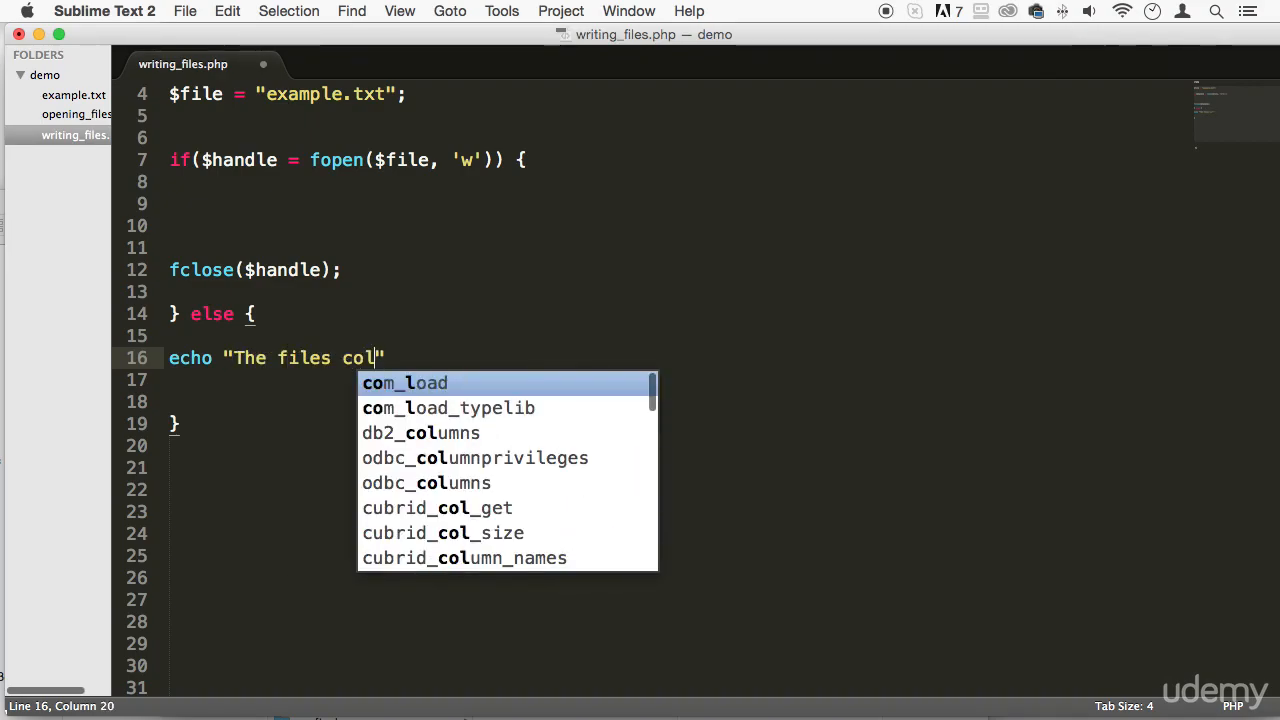
text(could)
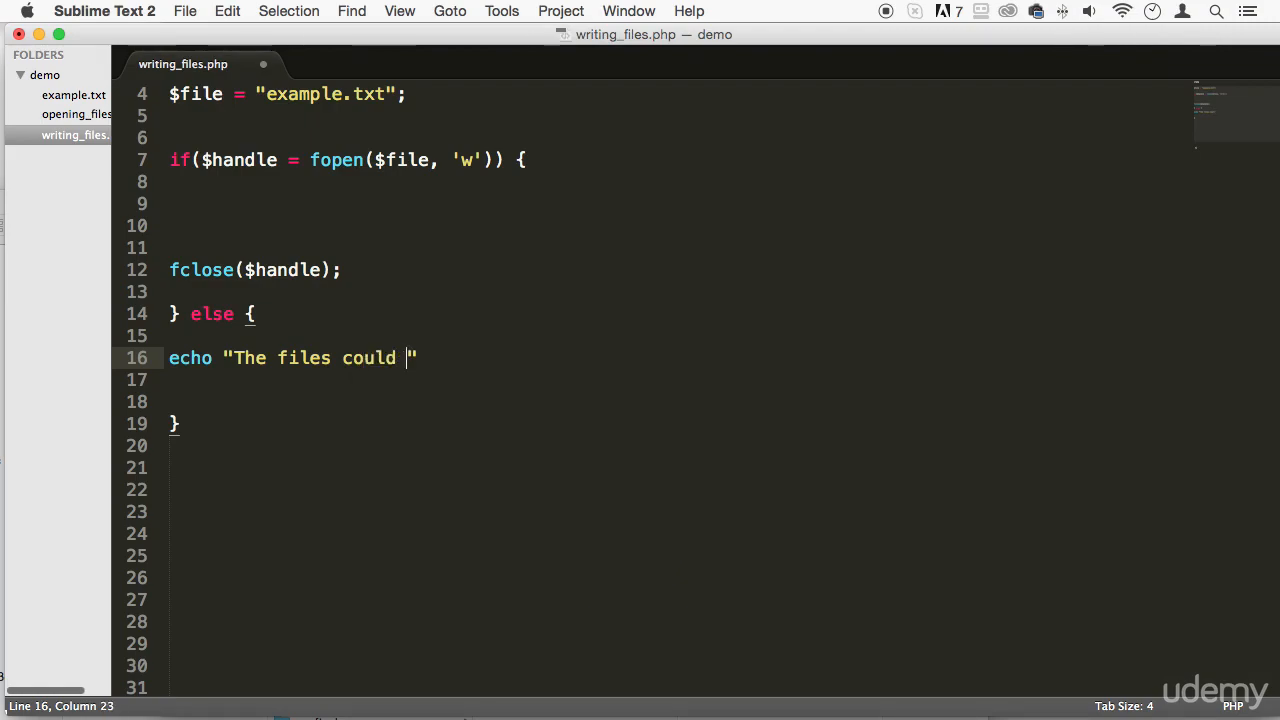
text(not be written)
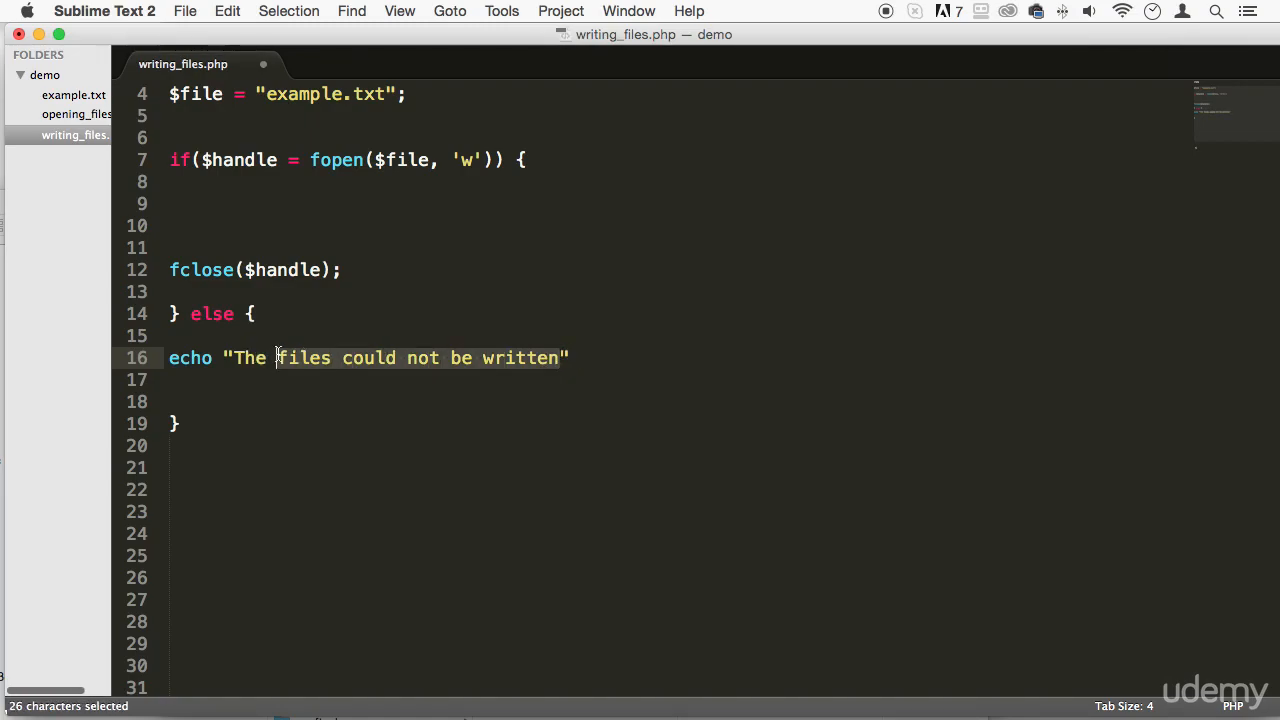
text(application")
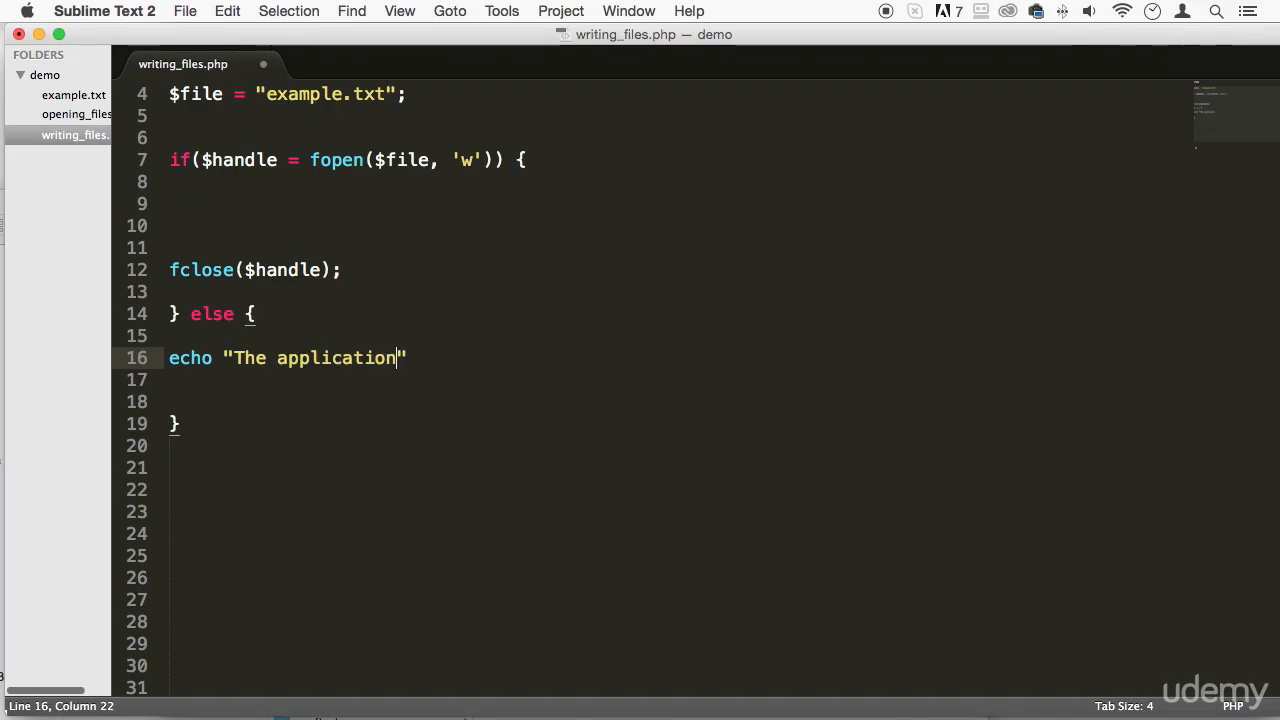
text(was not able to write on)
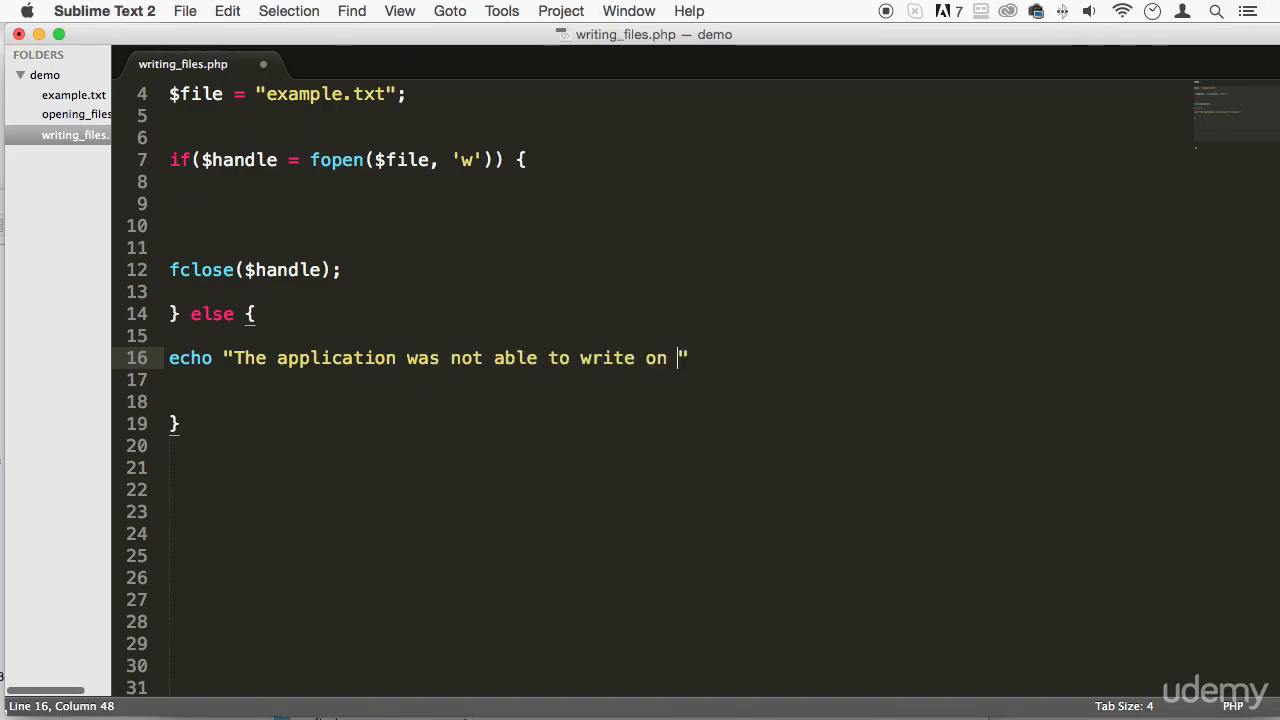
text(the file)
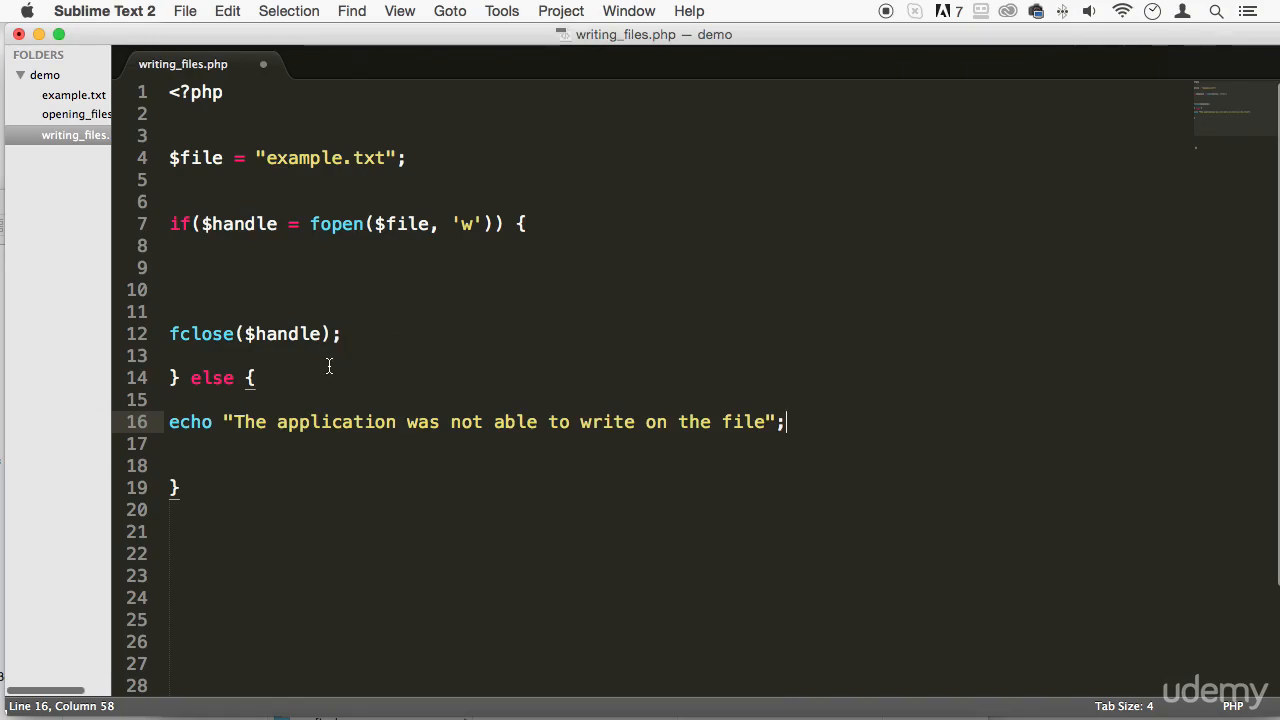
click(526, 223)
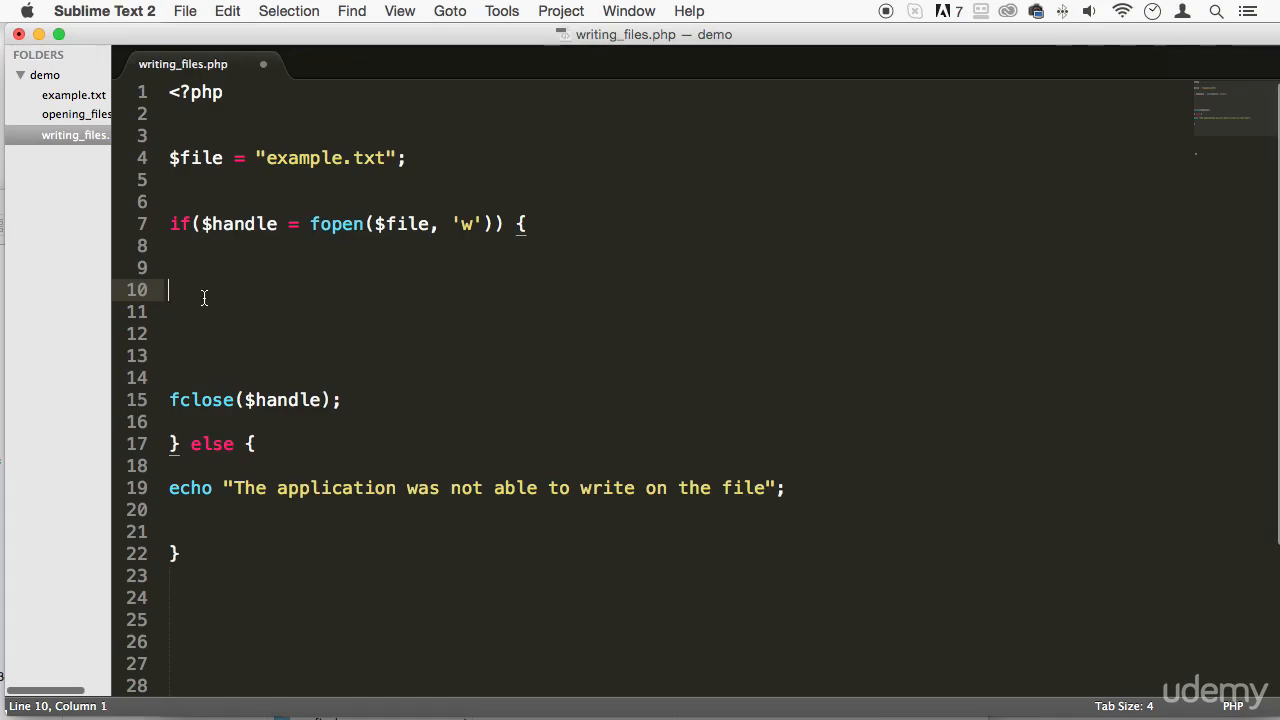
Step: Add fwrite($handle, 'I love PHP and this really good stuff'); in the if branch and save
text(fwrite()
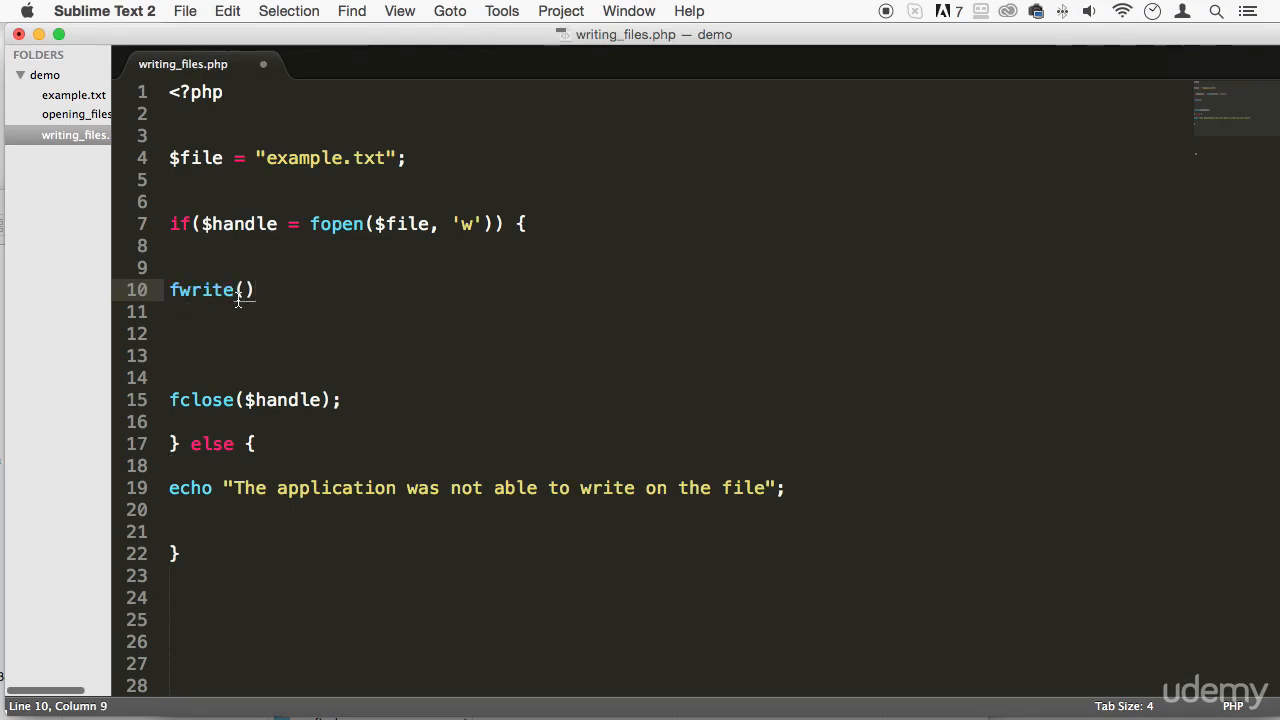
double_click(238, 223)
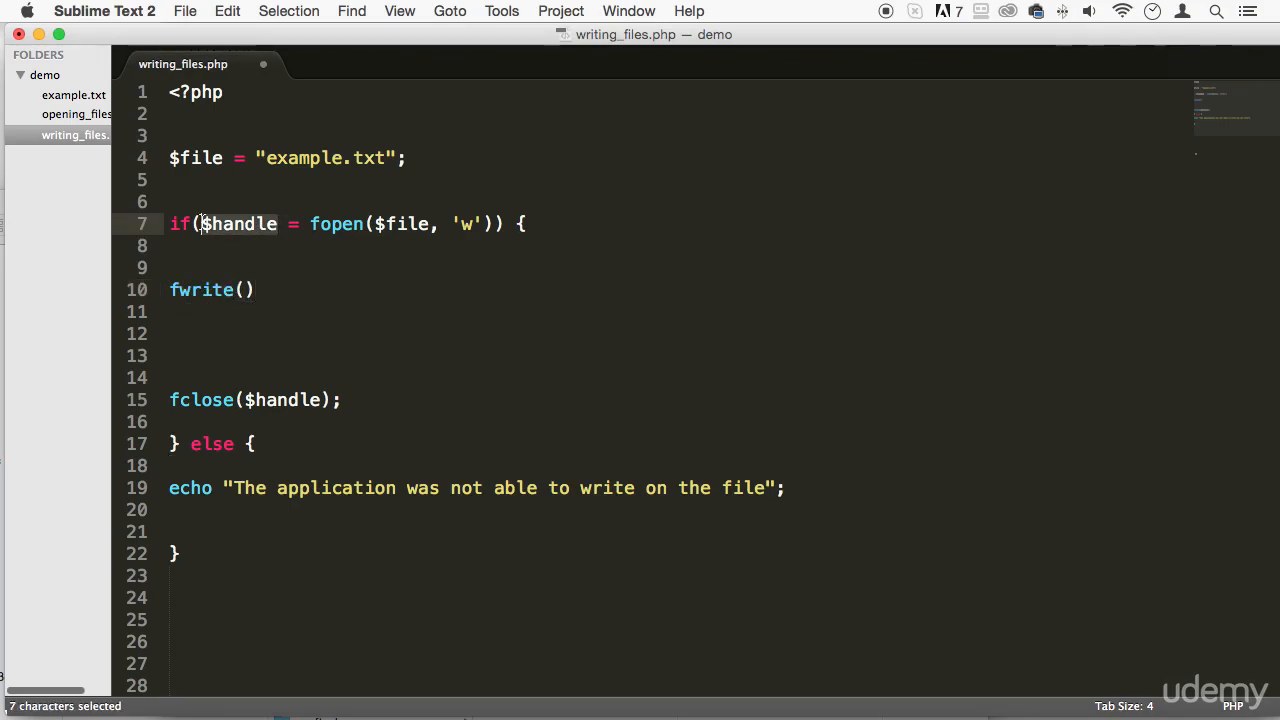
text($handle)
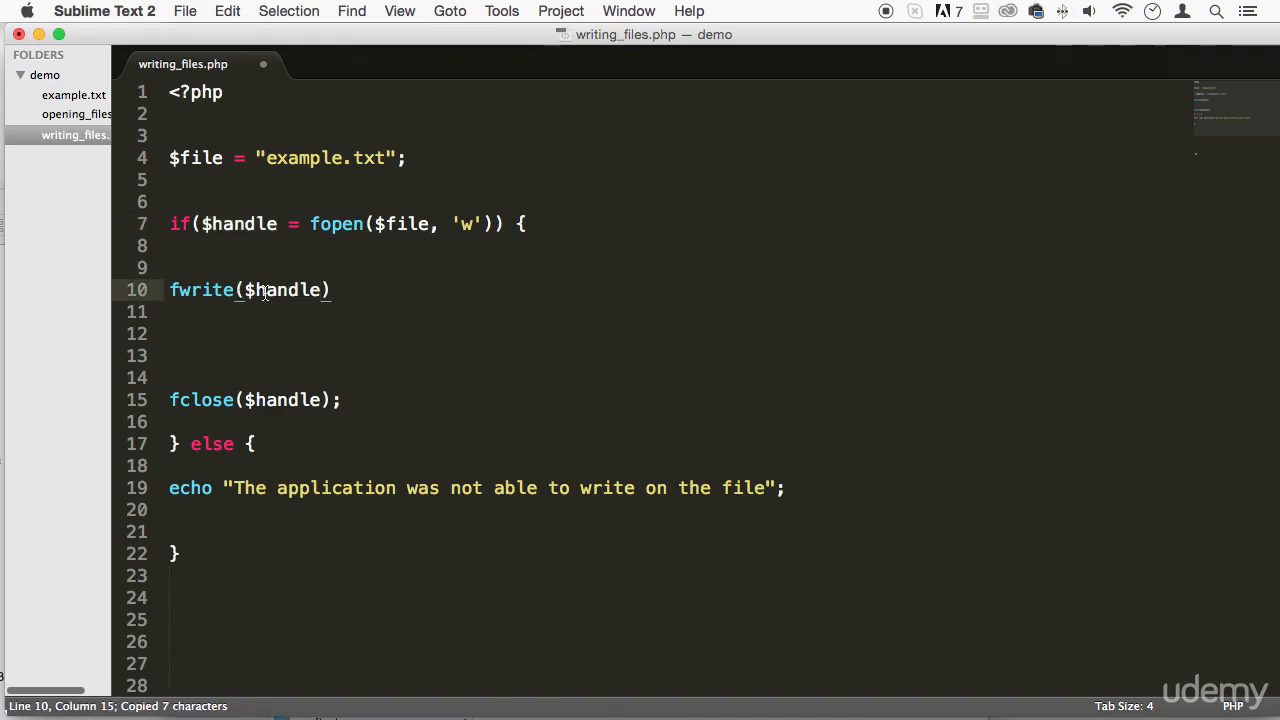
text(, ')
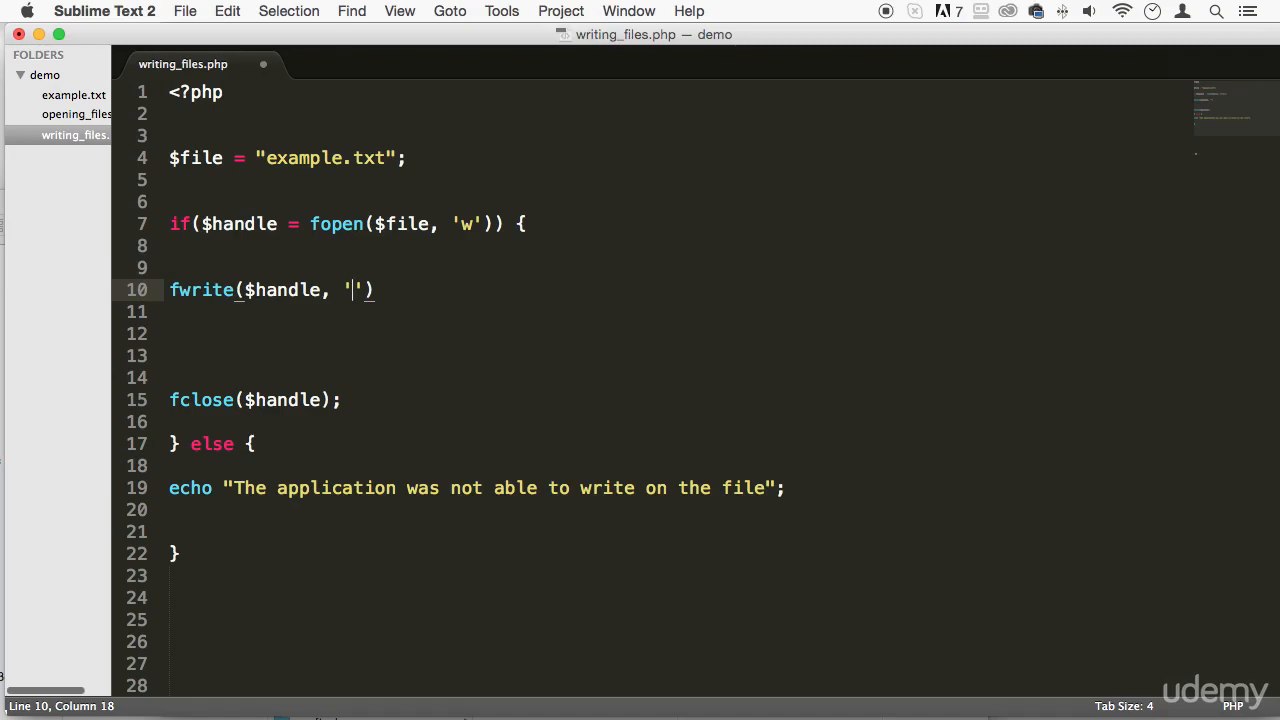
text(I)
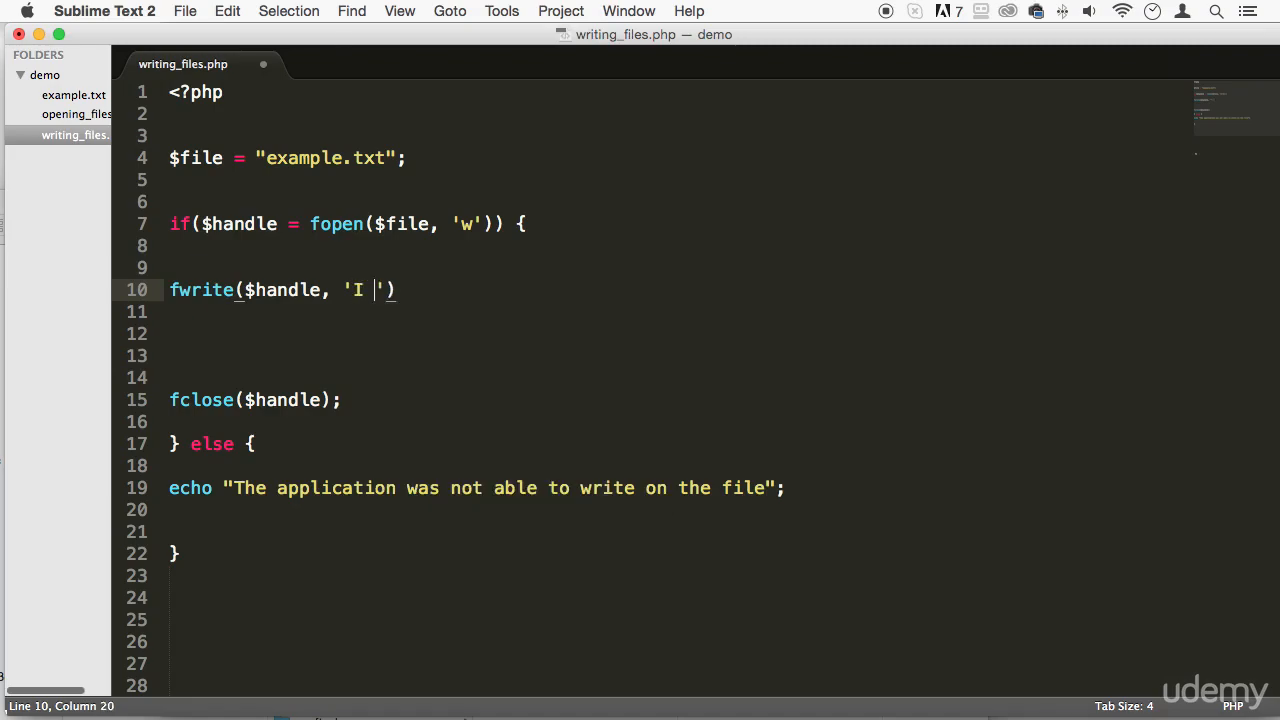
text(love PHP and)
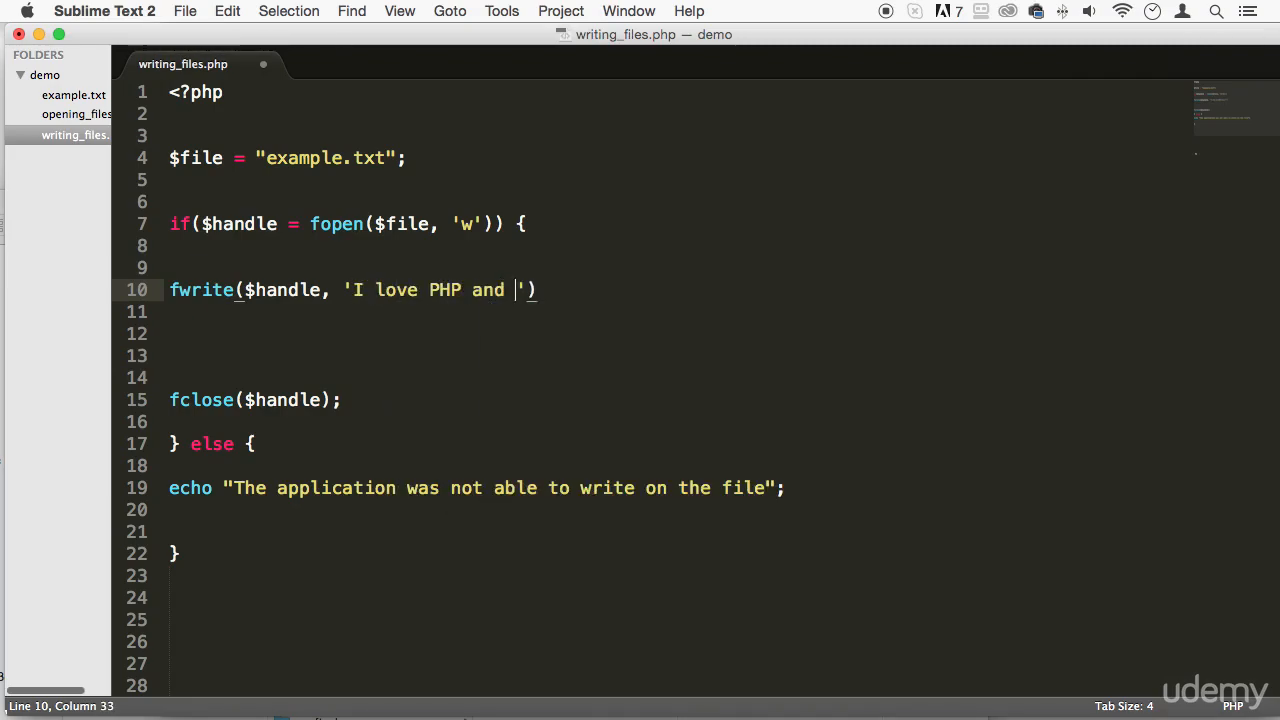
text(this really good s)
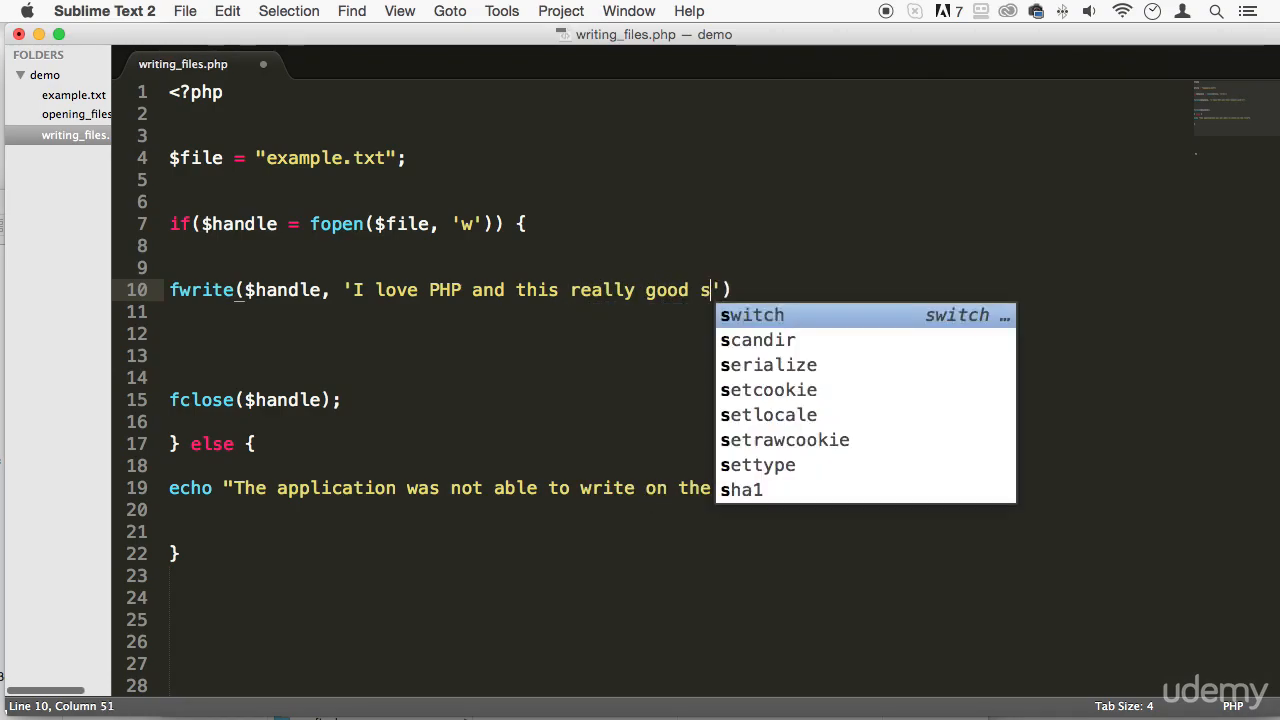
text(tuff)
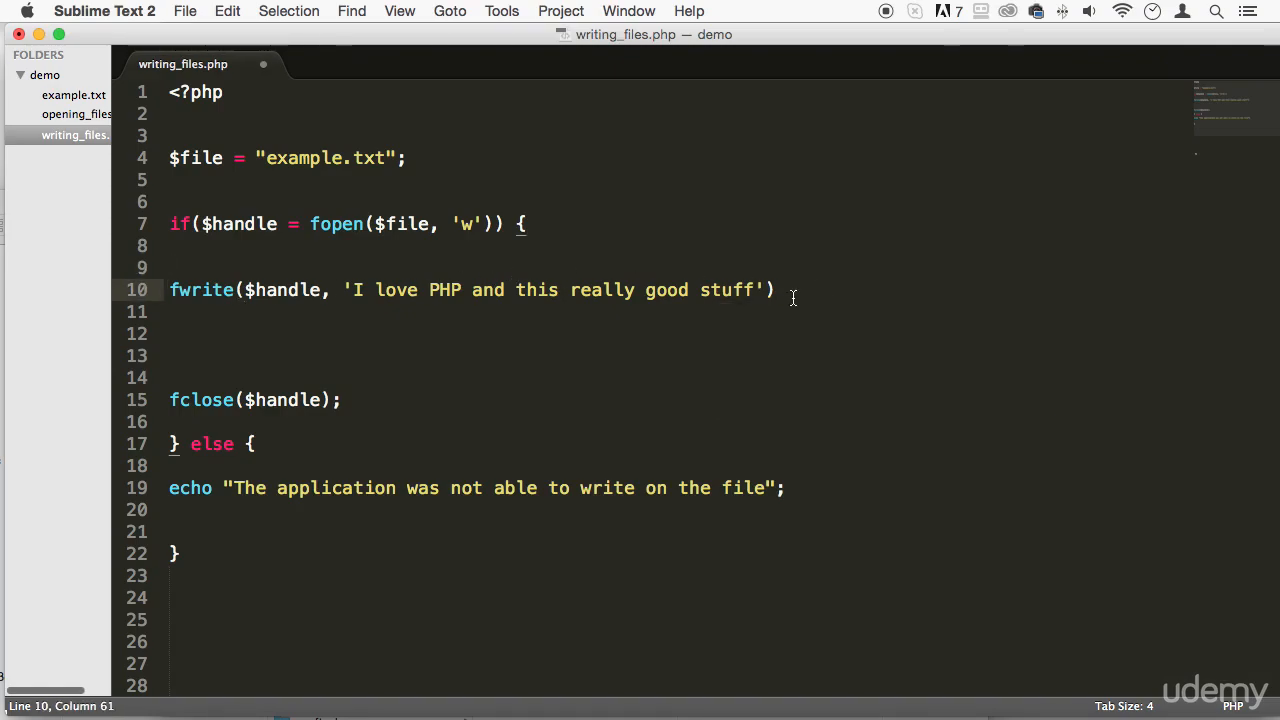
text(;)
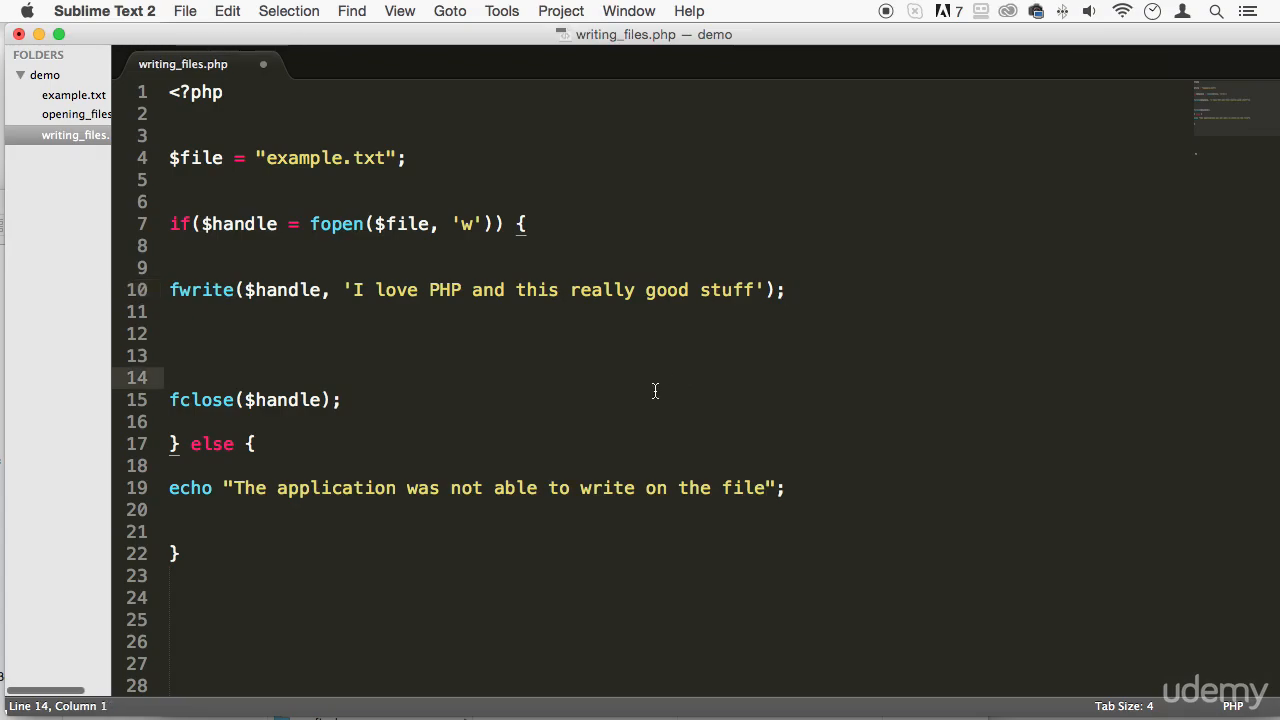
key(cmd+s)
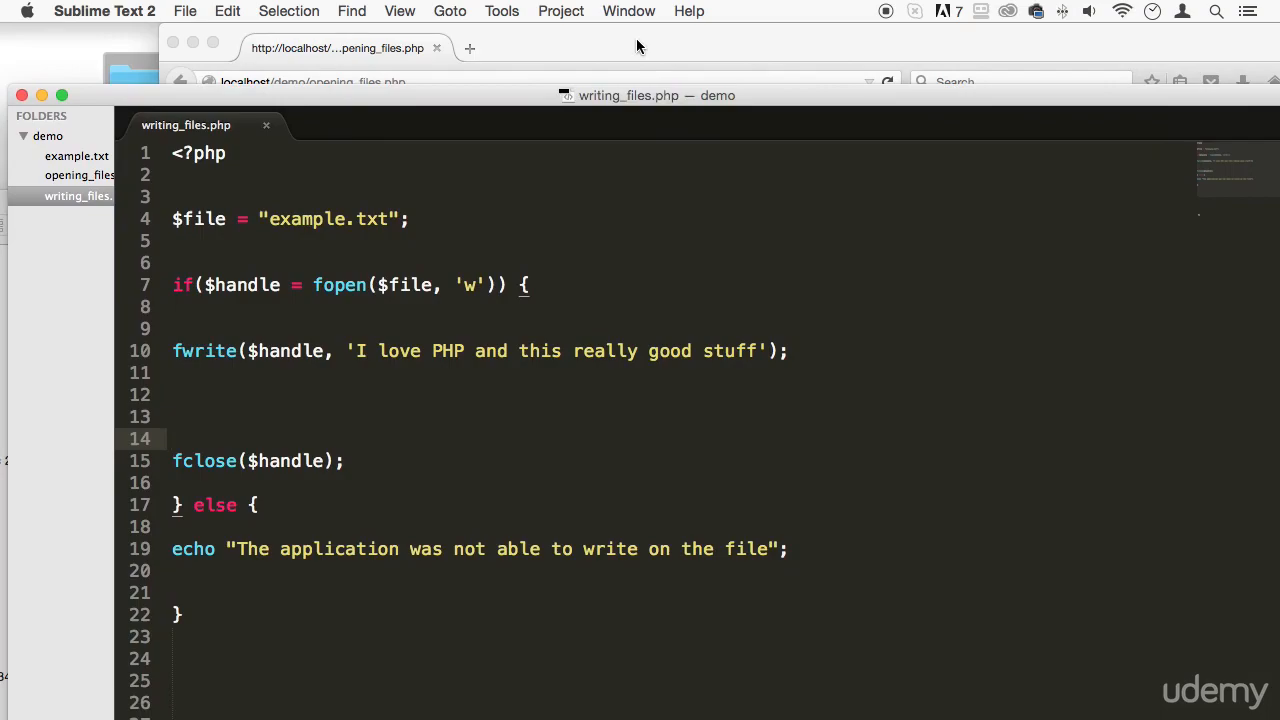
Step: Run localhost/demo/writing_files.php in Firefox and view the filled example.txt in Sublime
click(76, 156)
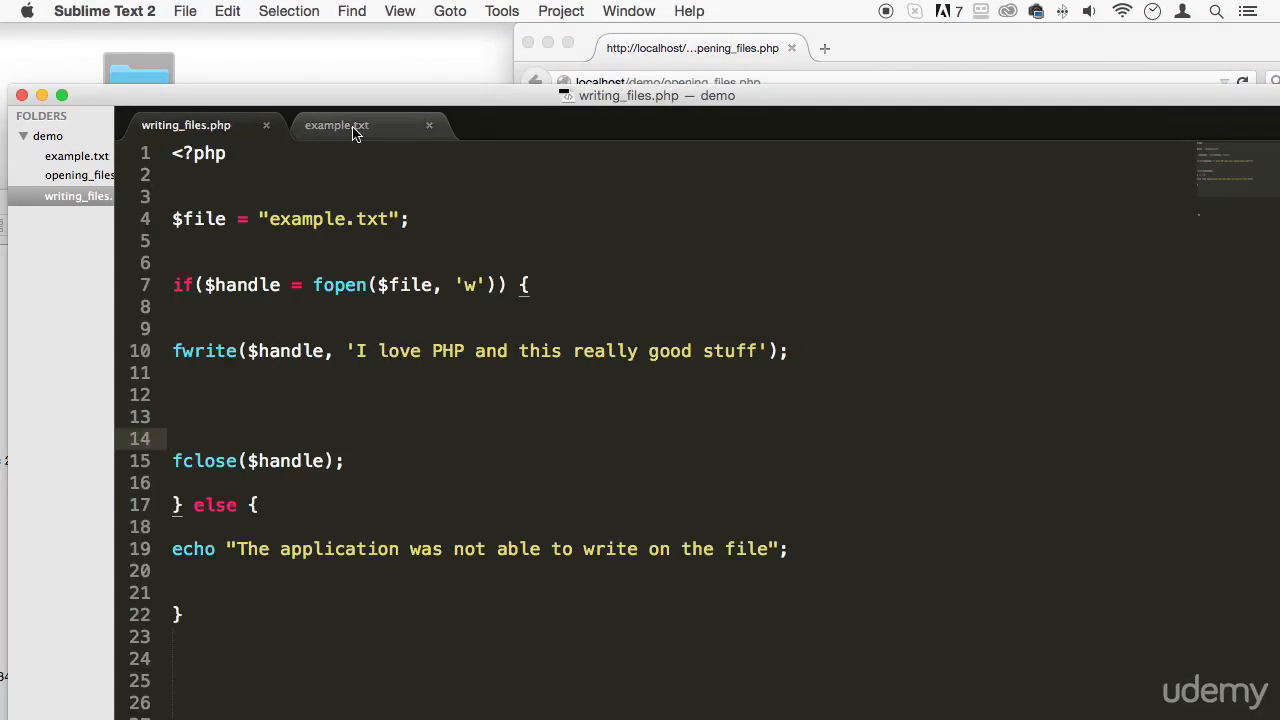
click(336, 125)
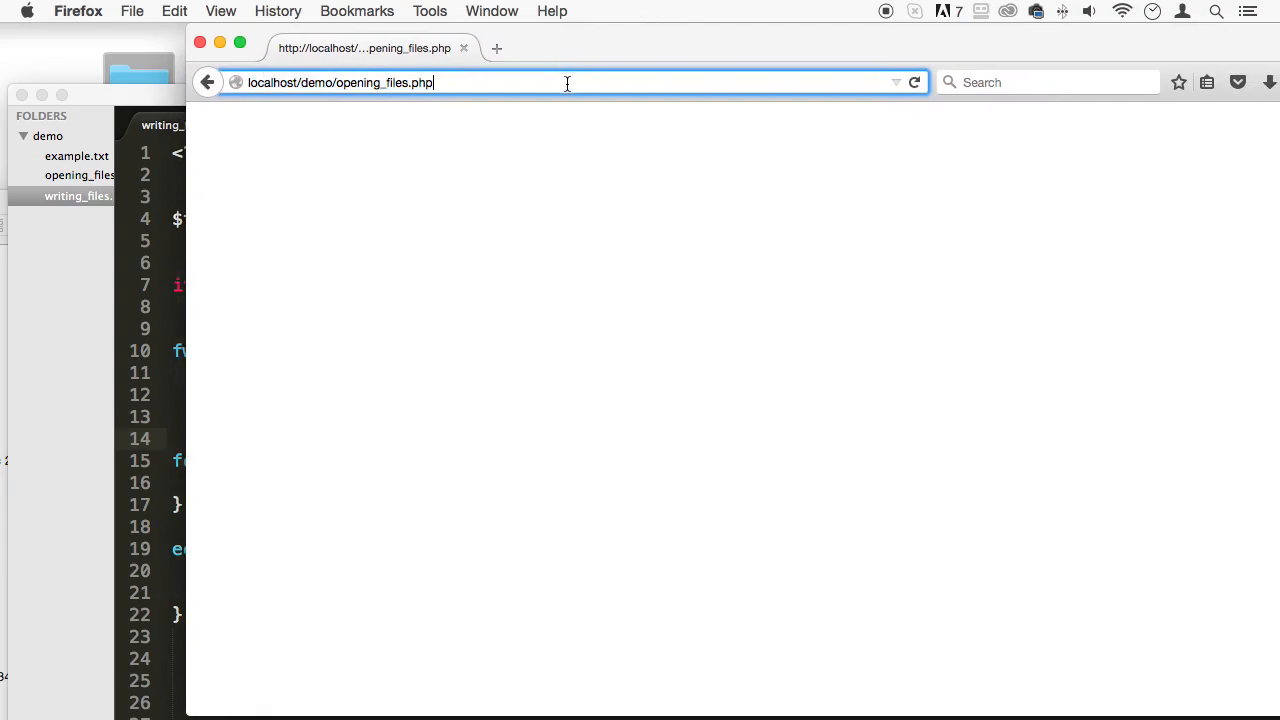
key(Backspace)
text(writ)
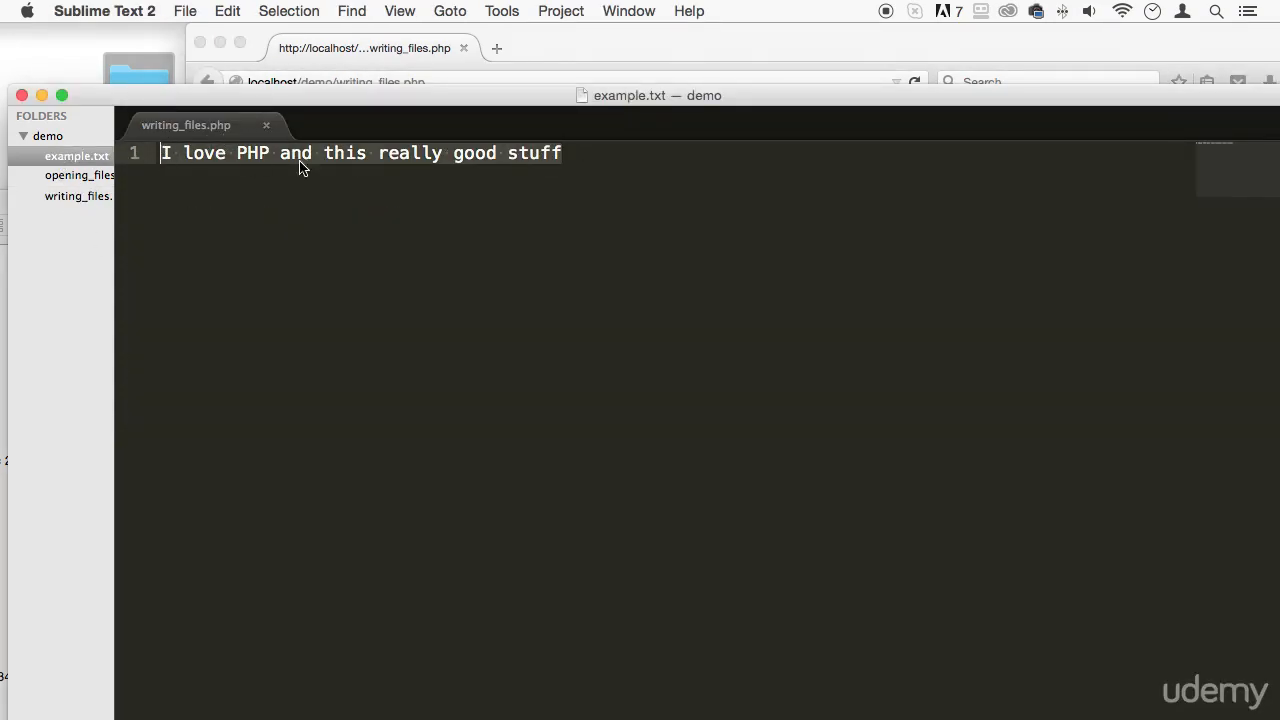
mouse_move(640, 133)
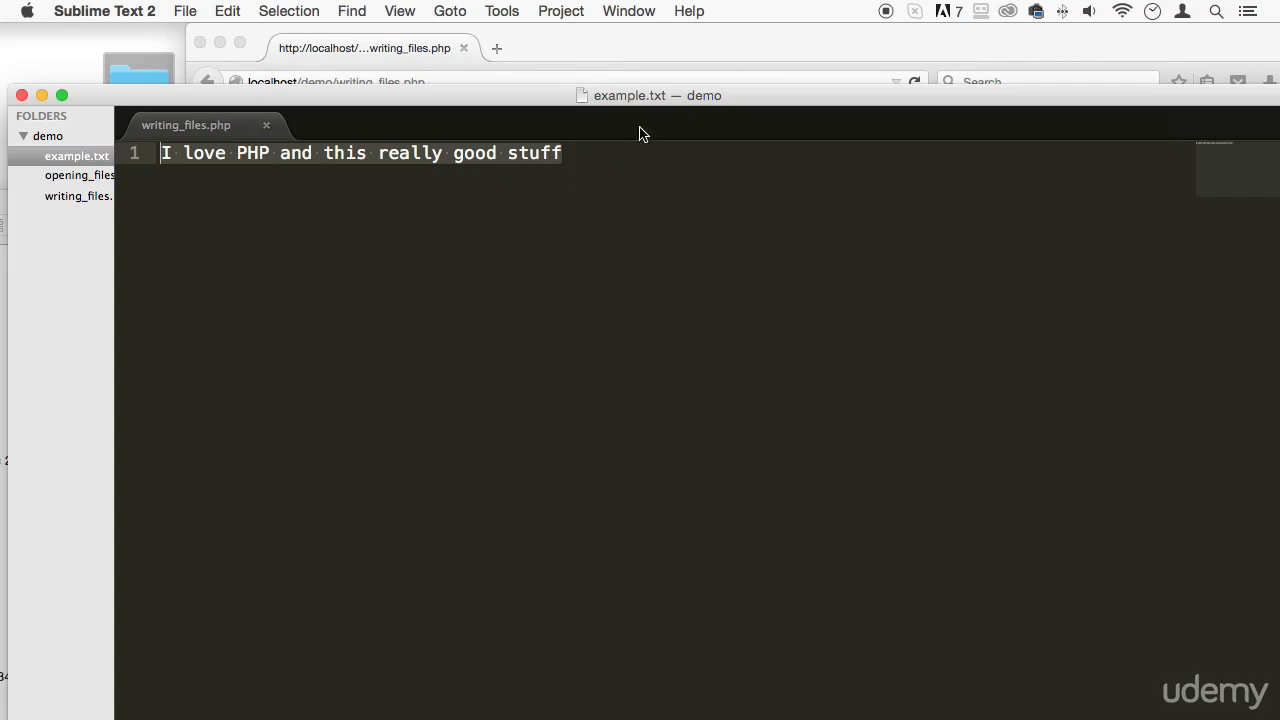
mouse_move(146, 193)
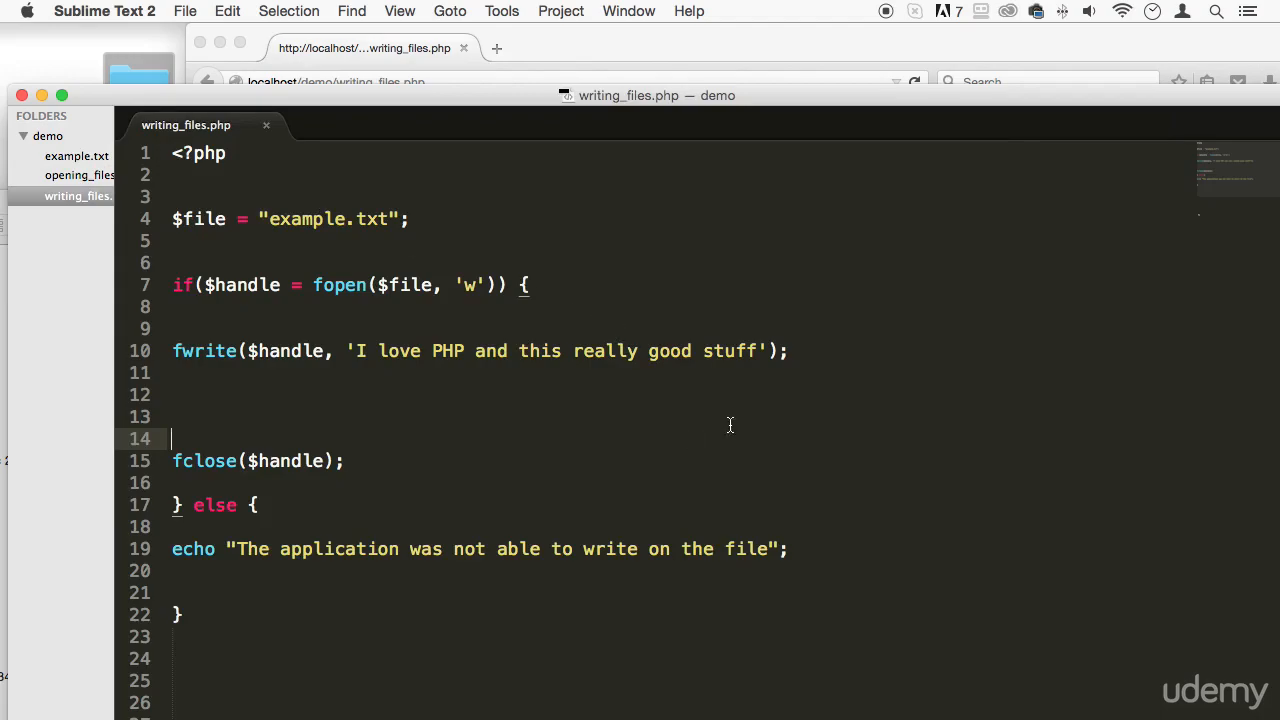
Step: Trim the fwrite text to 'I love PHP' and verify example.txt contains only that
scroll(down, 3)
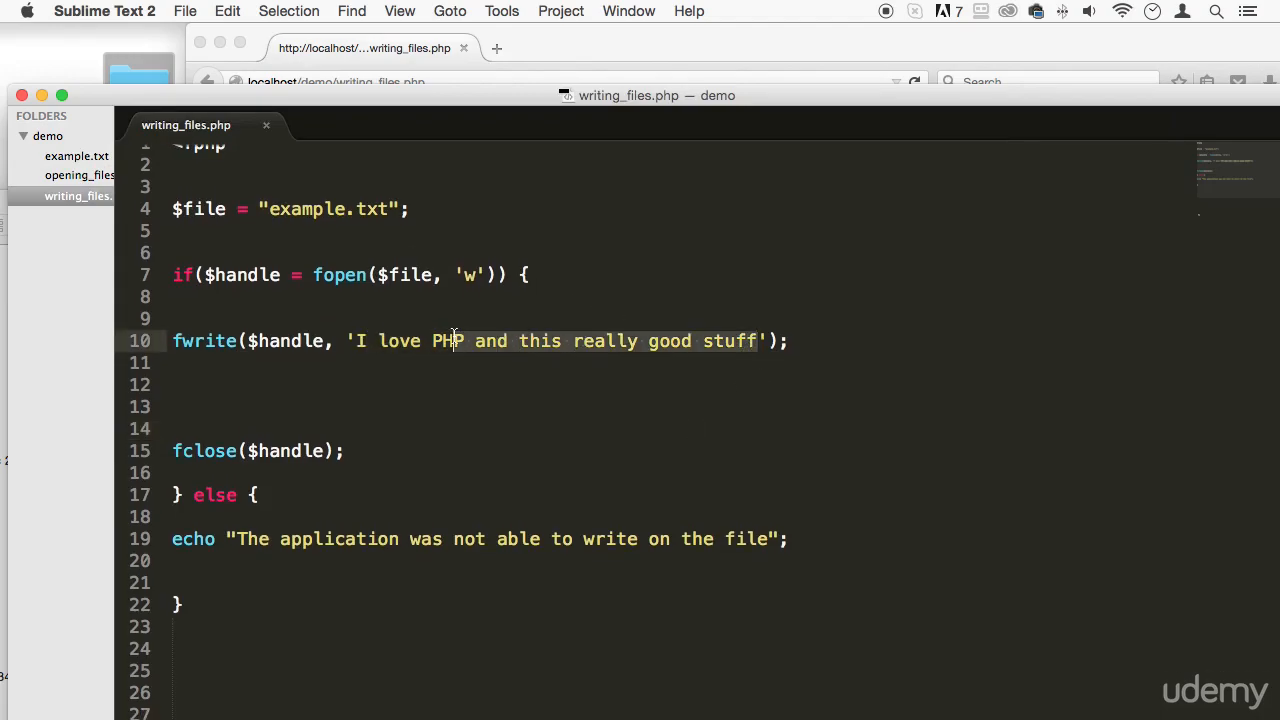
key(Delete)
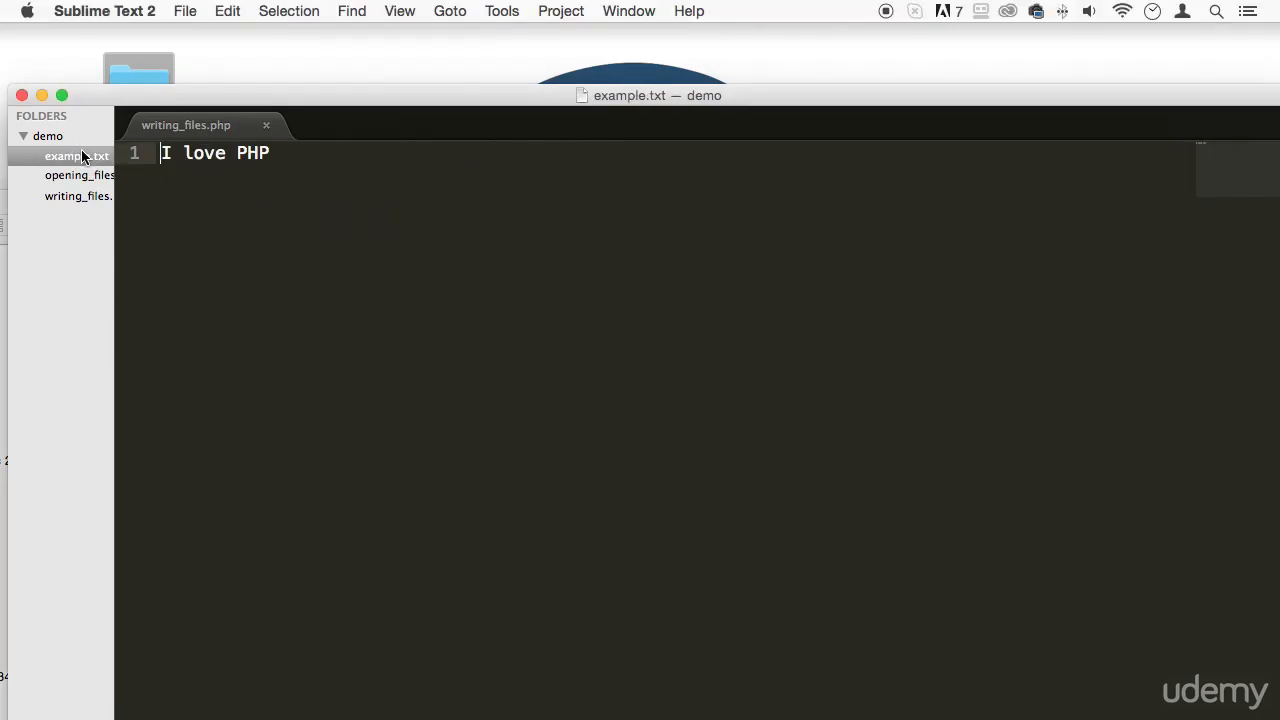
double_click(75, 155)
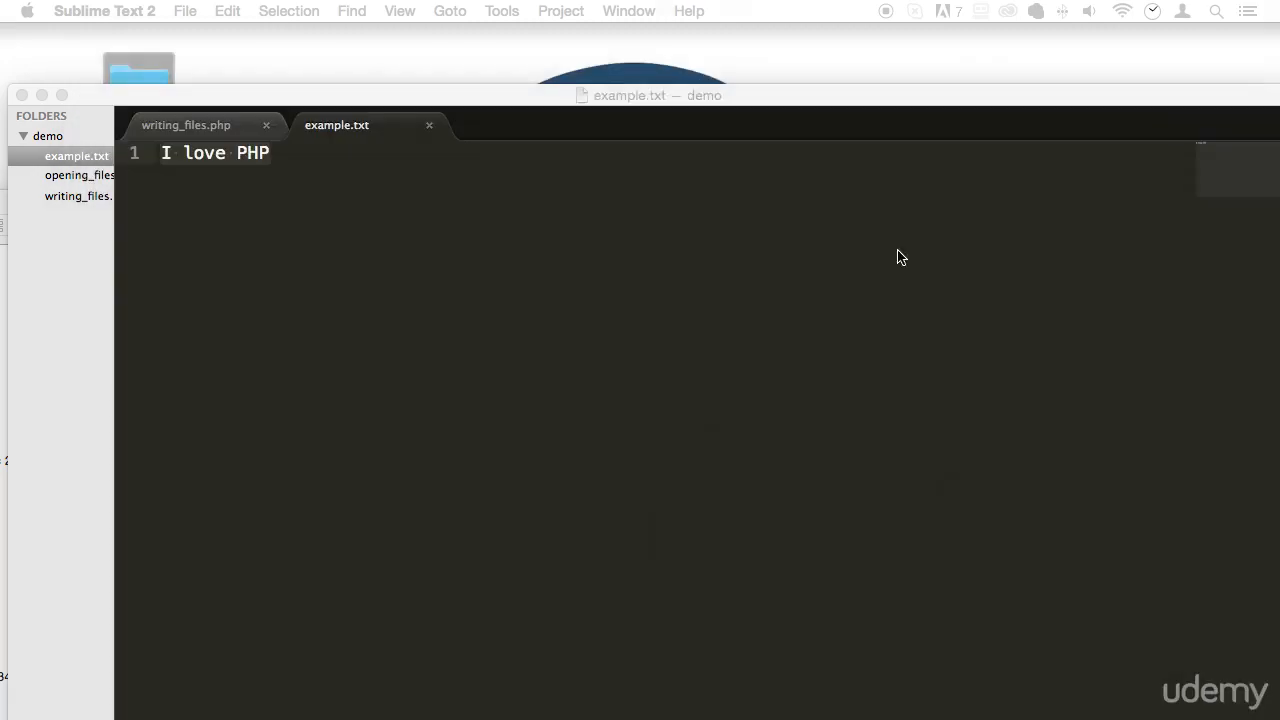
click(186, 124)
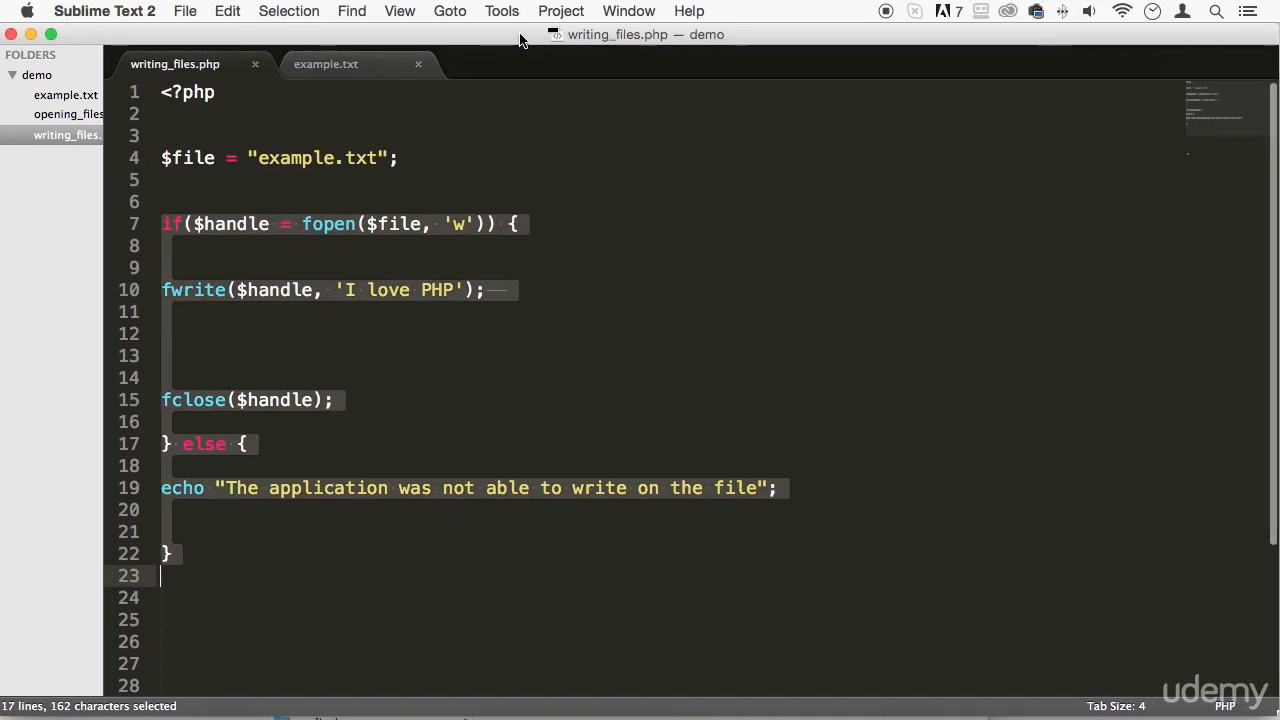
click(160, 246)
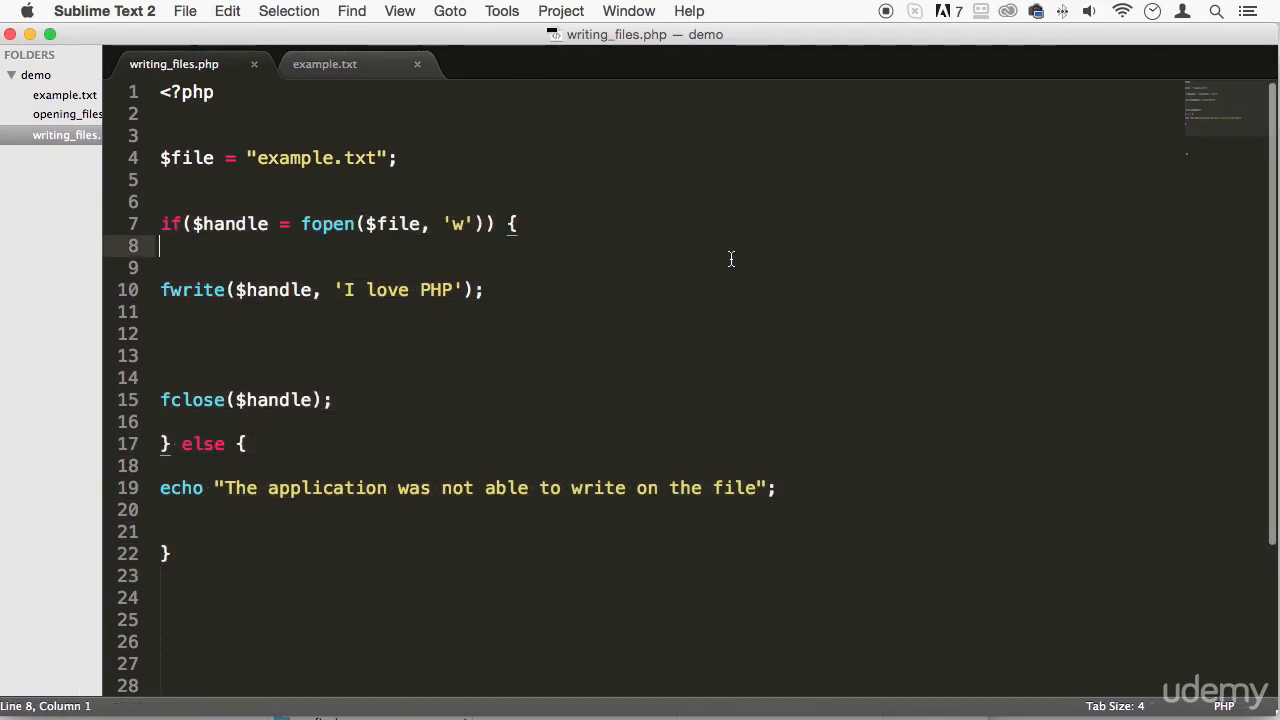